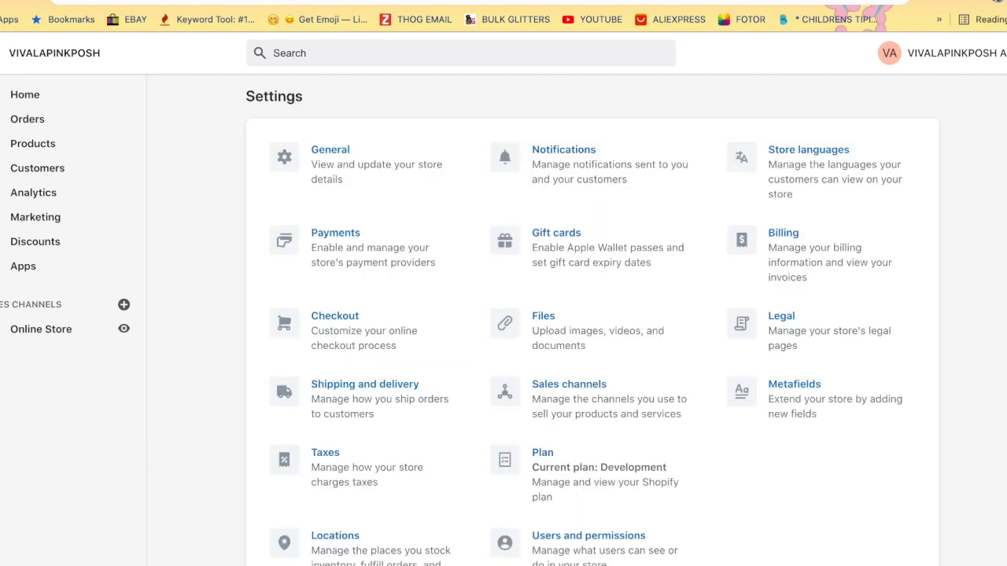
Begin a new custom shipping profile from Shipping and delivery settings.
left_click(365, 383)
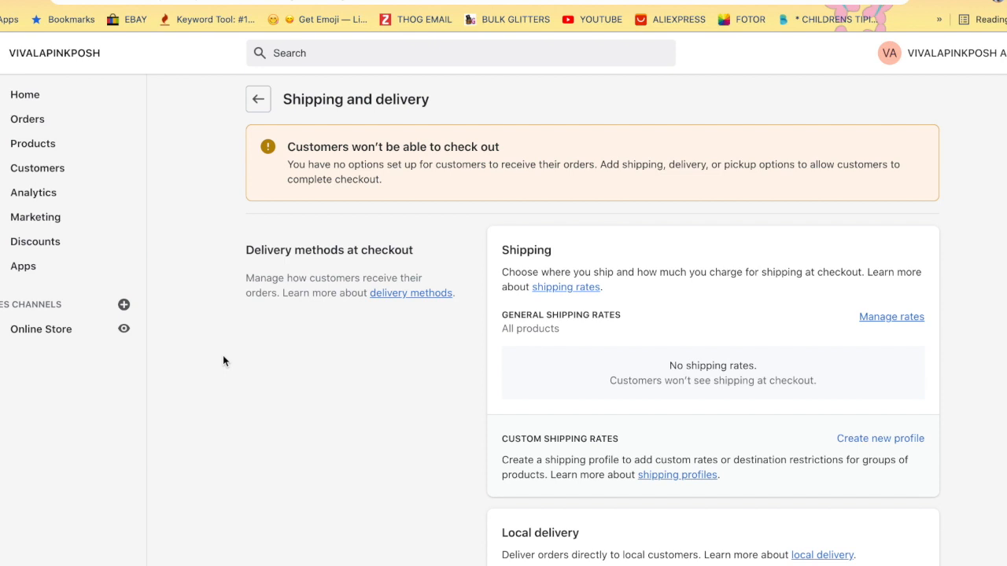
mouse_move(879, 437)
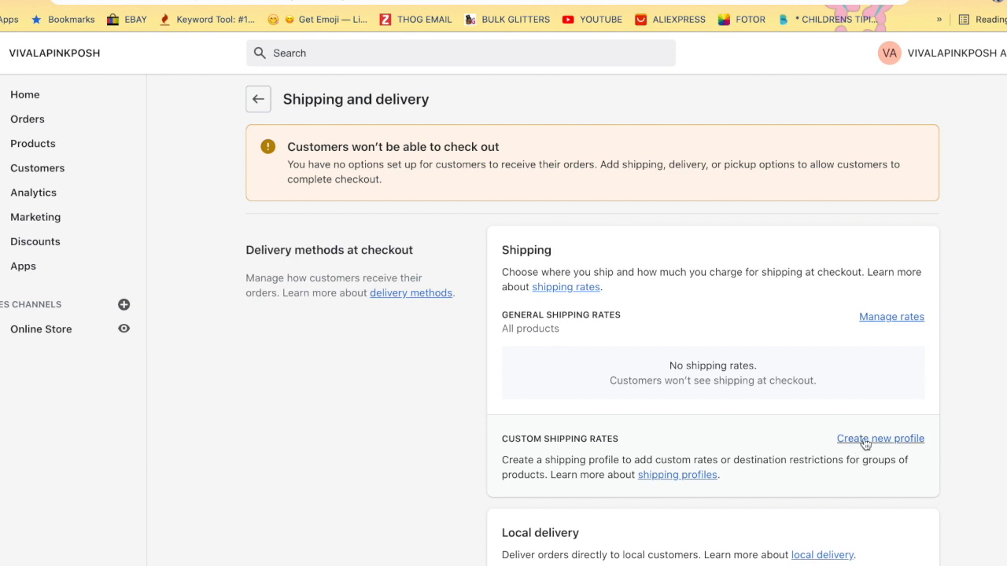
left_click(881, 437)
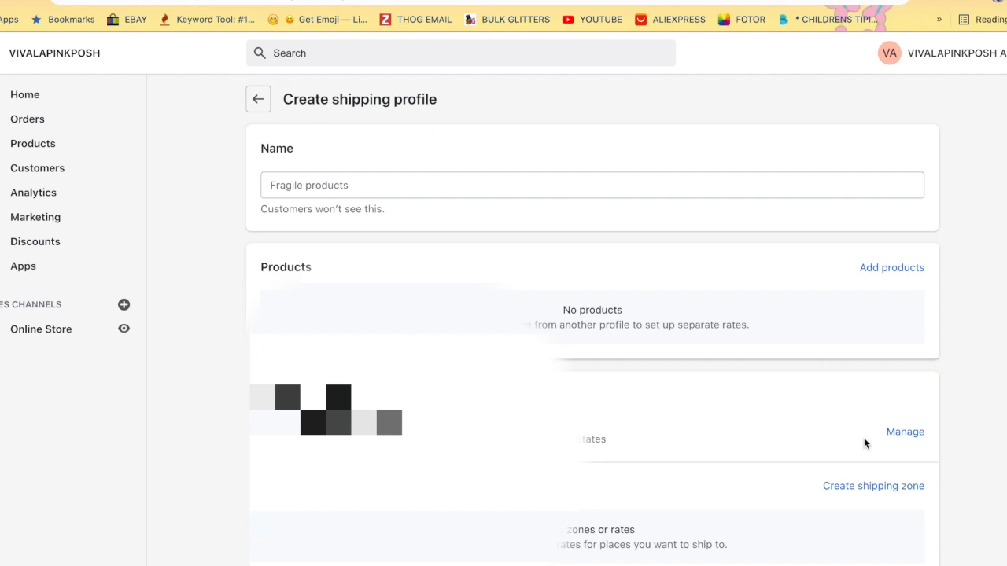
mouse_move(538, 332)
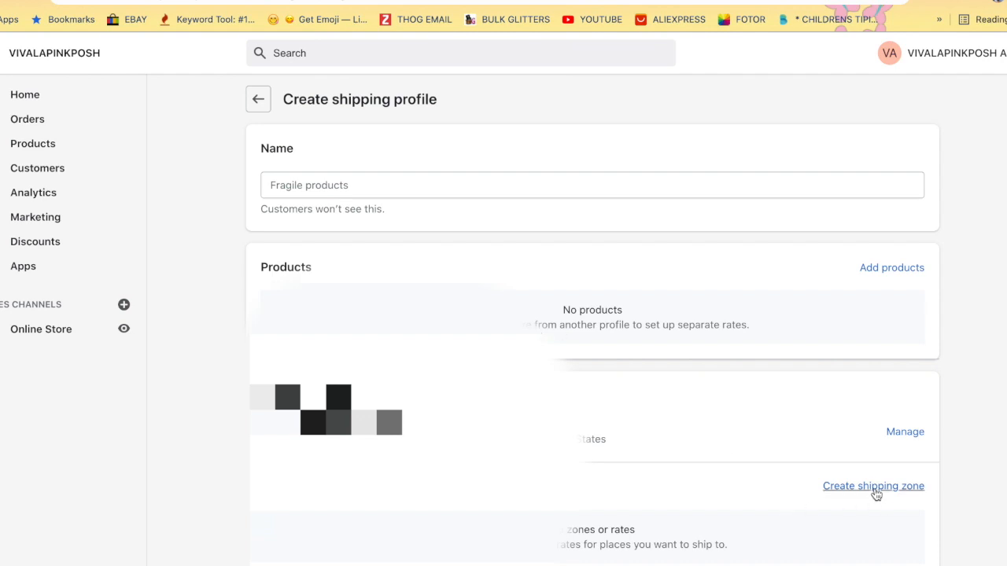
Create a shipping zone named USA and search for United States to include it.
left_click(873, 485)
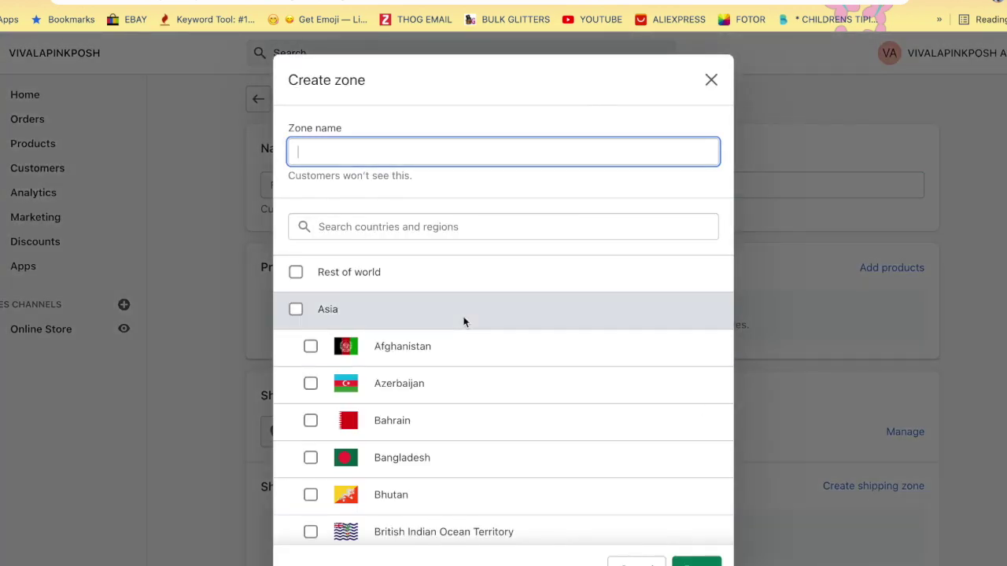
left_click(504, 151)
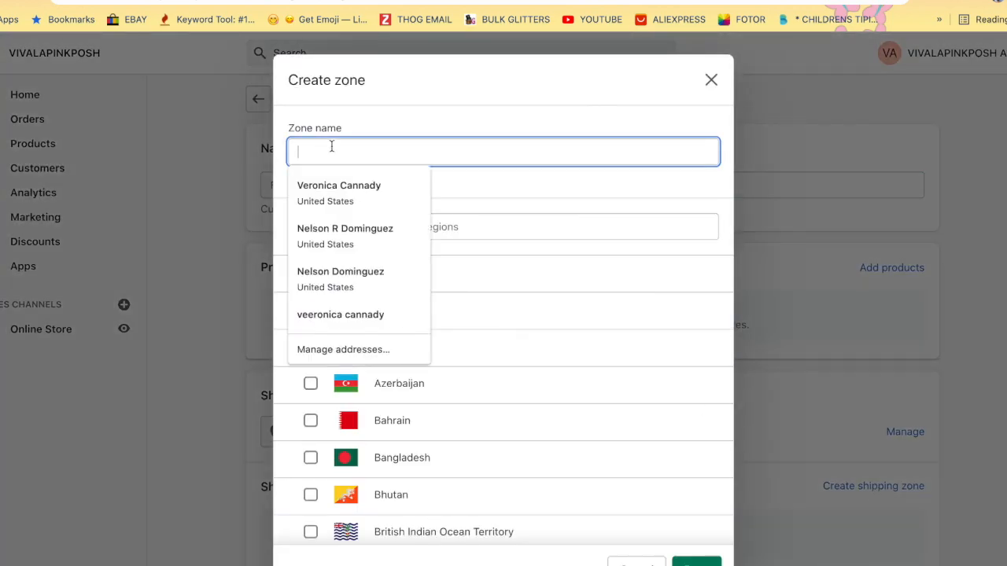
mouse_move(417, 159)
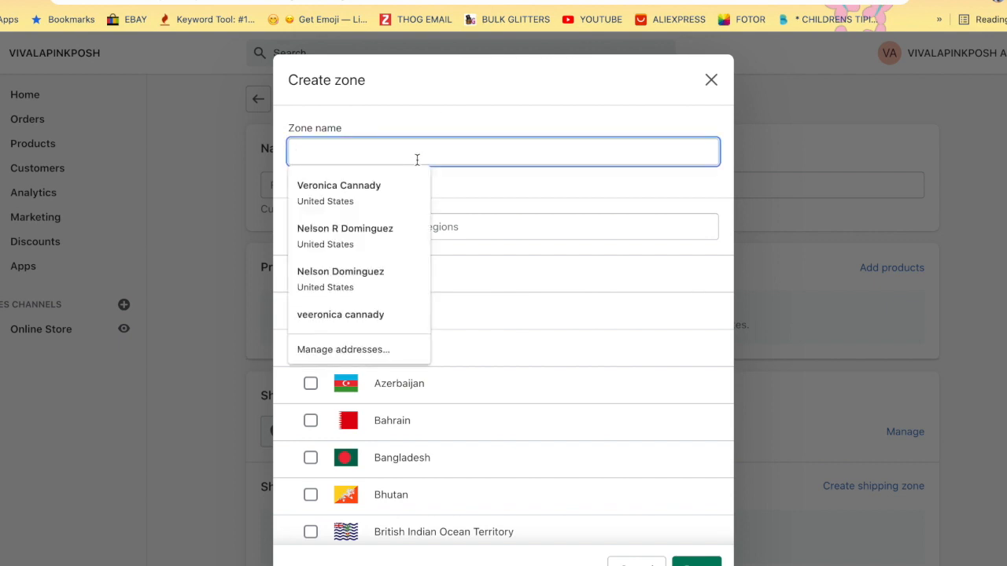
type("USA")
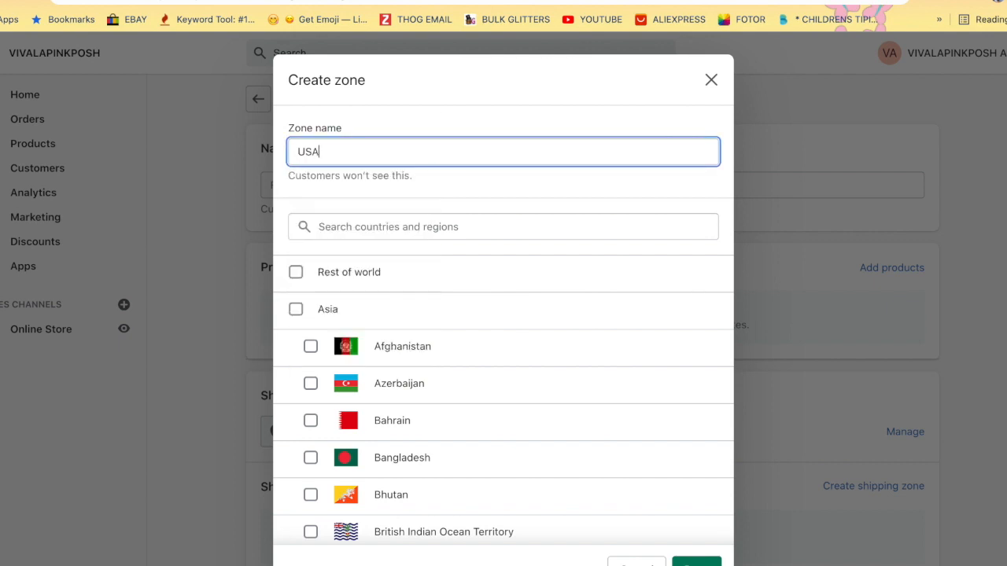
left_click(504, 226)
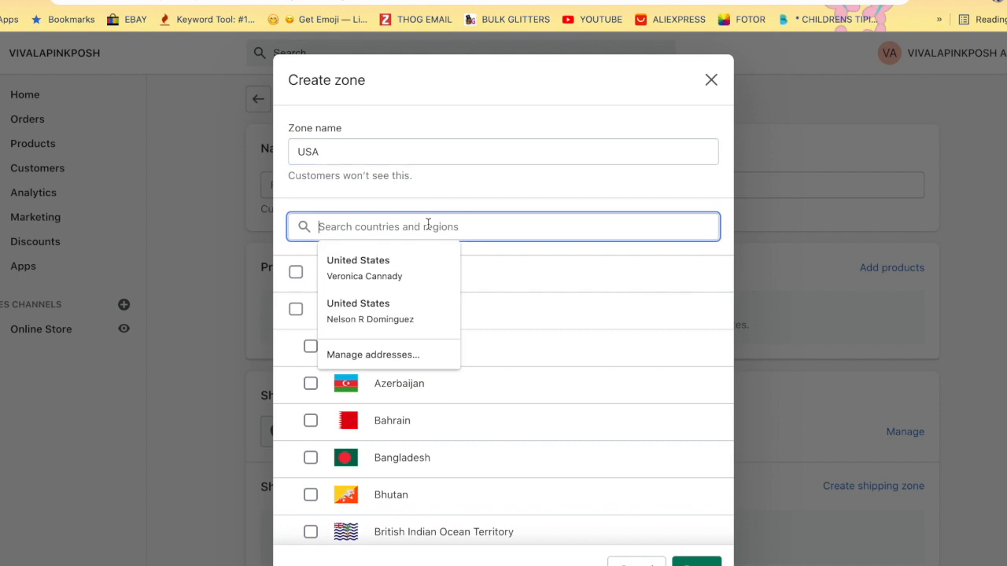
type("U")
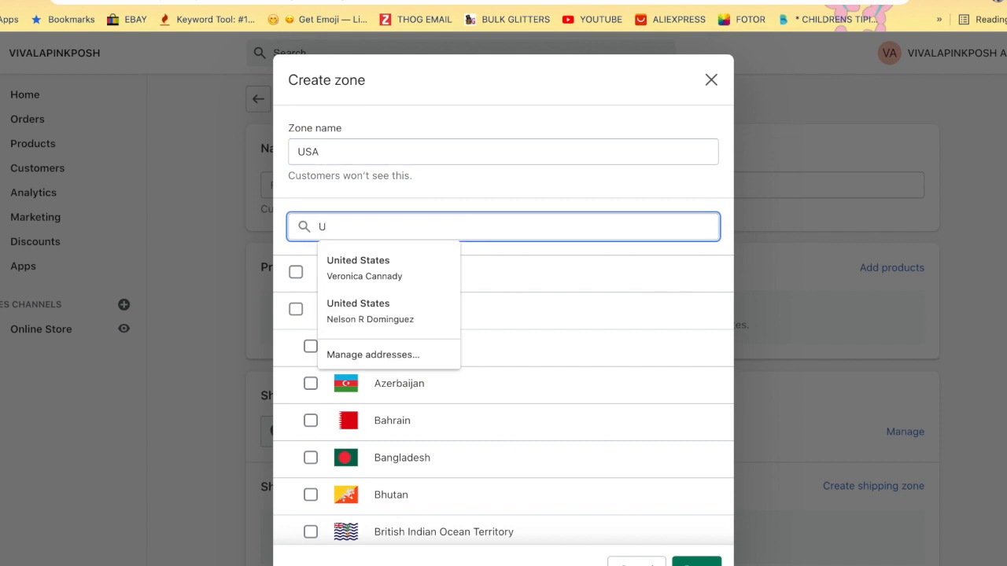
type("NITE")
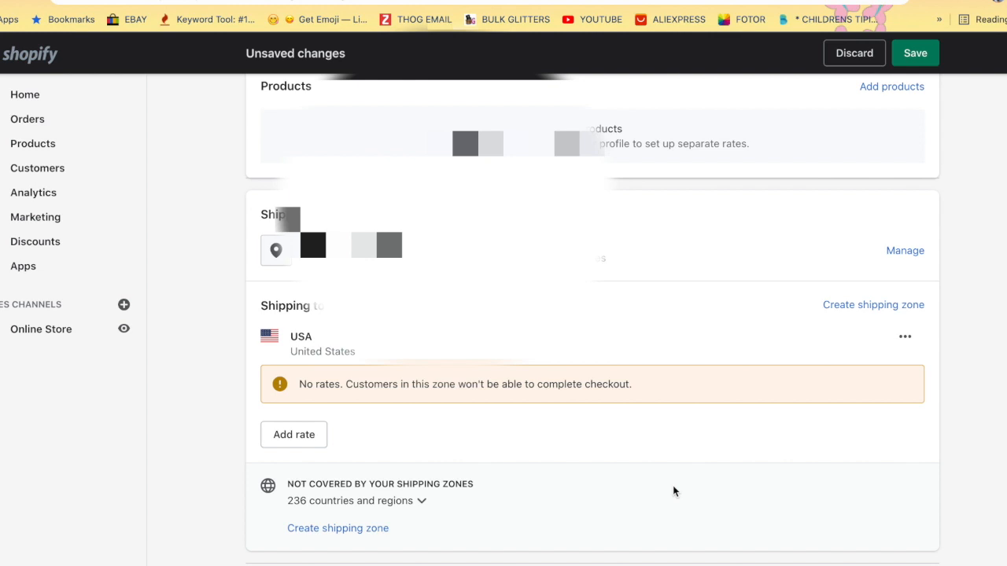
mouse_move(657, 491)
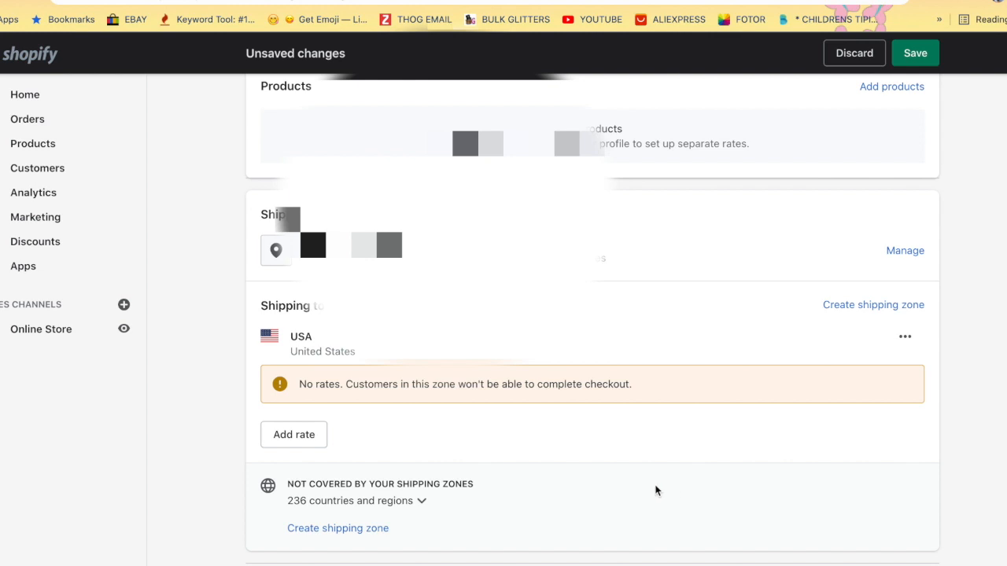
mouse_move(293, 434)
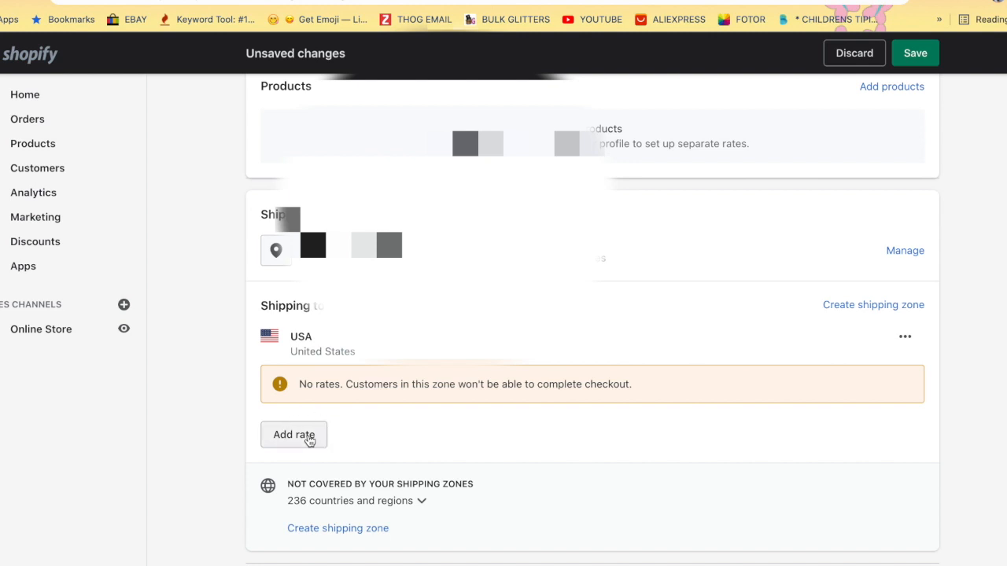
Add a rate to the USA zone that a carrier or app calculates.
left_click(292, 434)
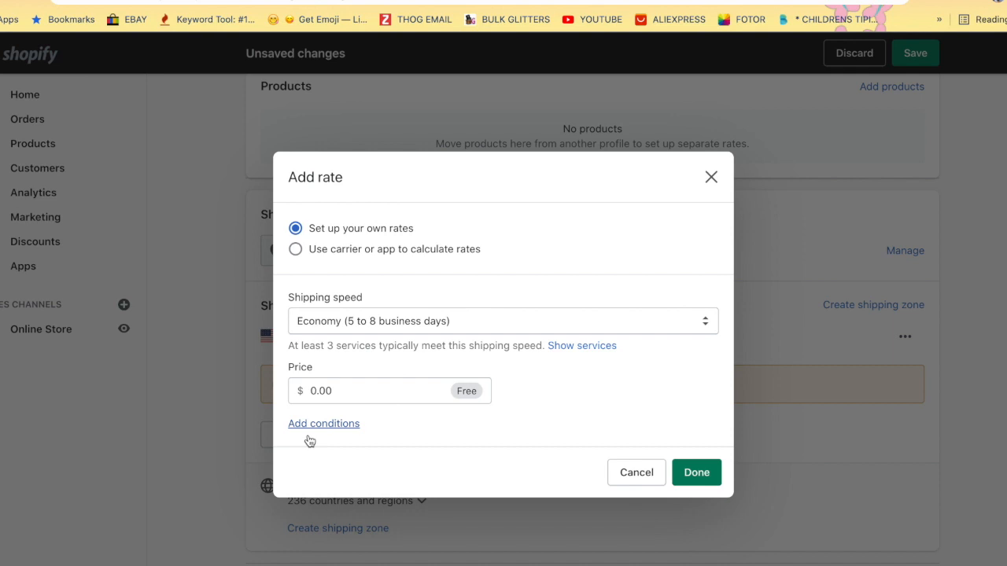
mouse_move(349, 280)
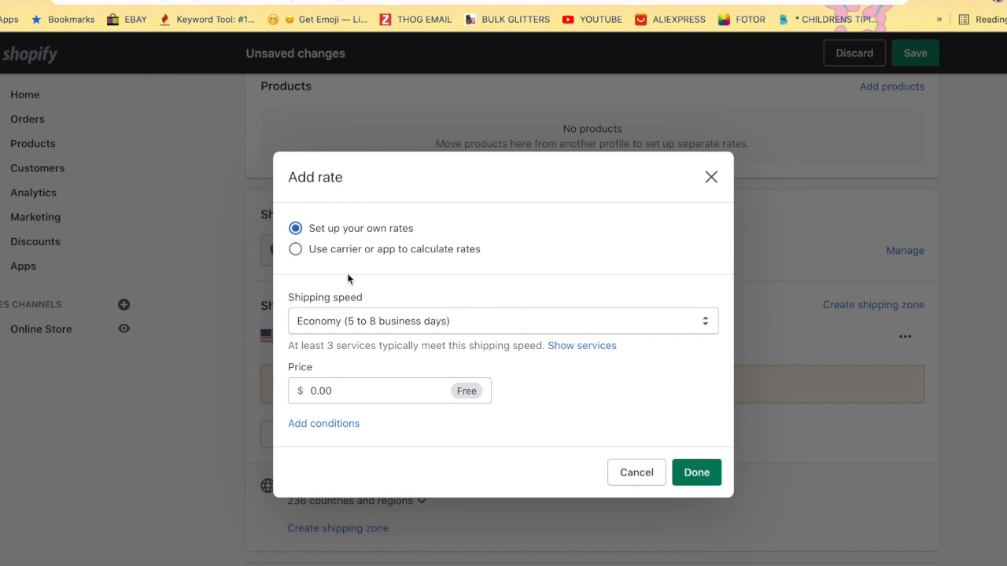
mouse_move(305, 251)
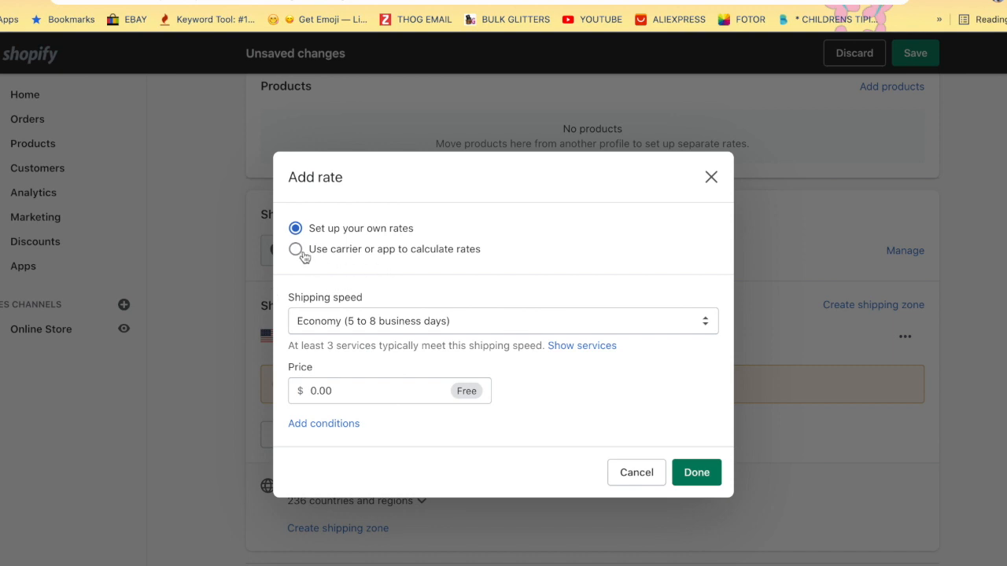
left_click(296, 248)
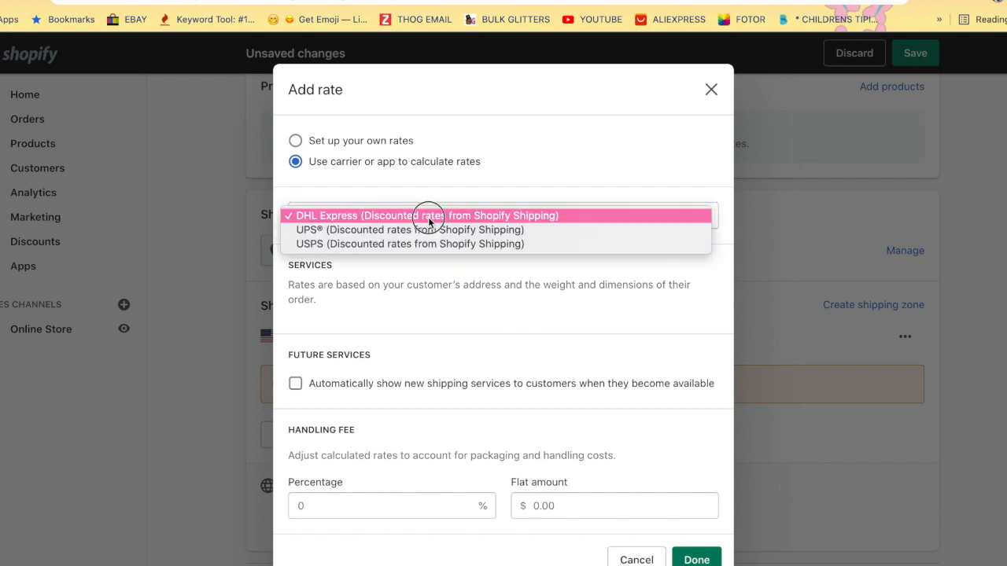
mouse_move(431, 230)
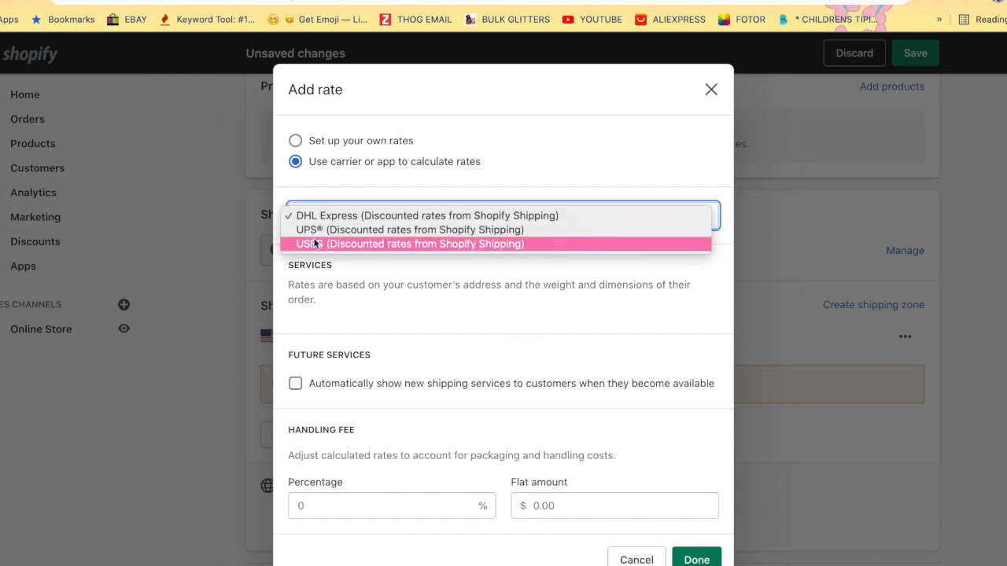
mouse_move(309, 250)
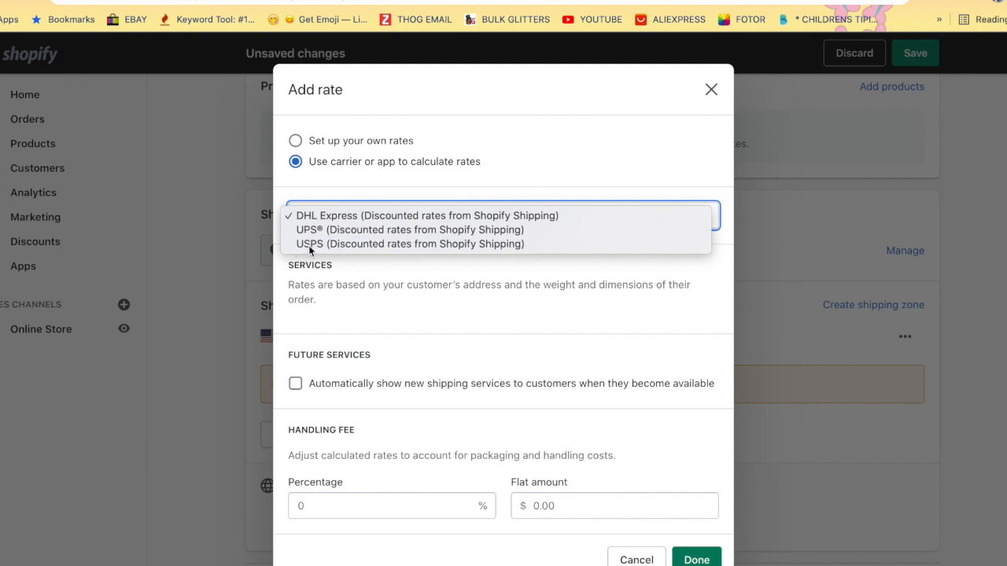
Choose USPS with First Class Mail, First Class Package, Priority Mail, Priority Mail Express and automatic new services.
left_click(409, 242)
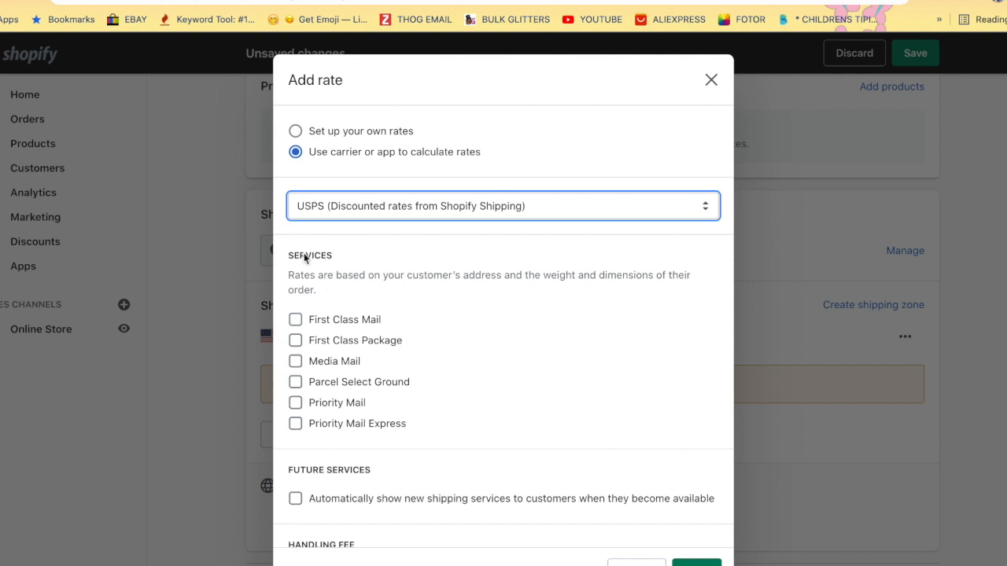
mouse_move(320, 252)
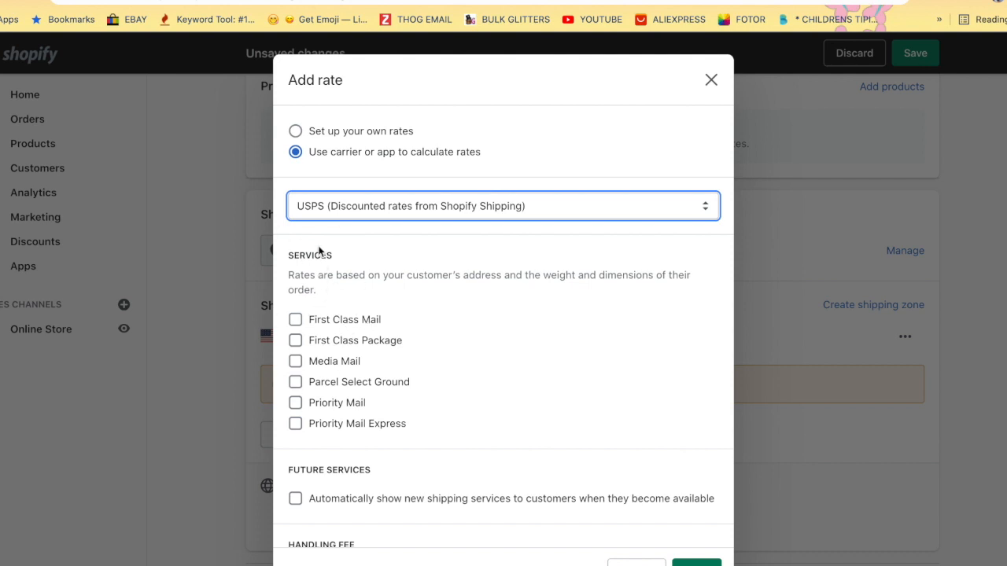
mouse_move(307, 302)
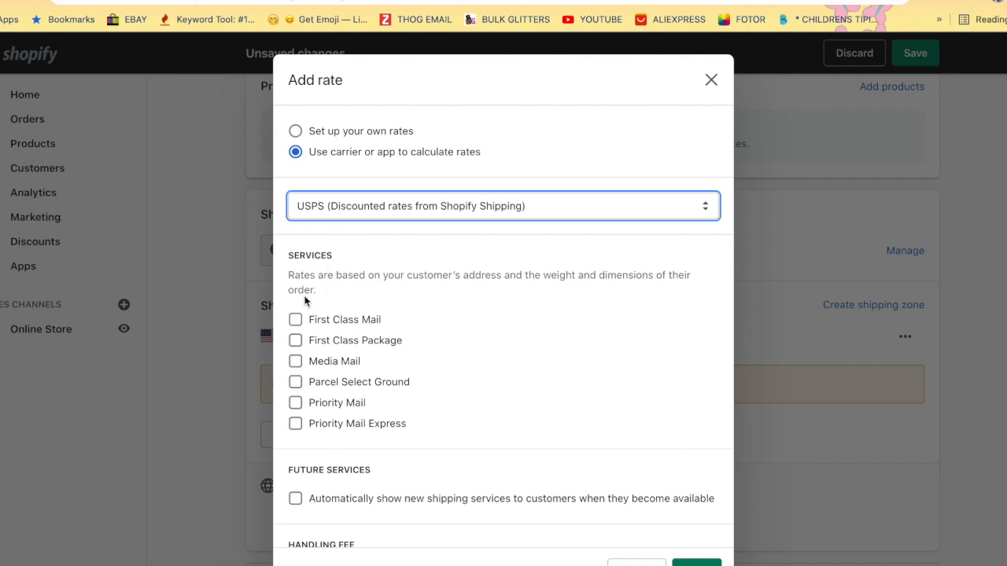
mouse_move(274, 285)
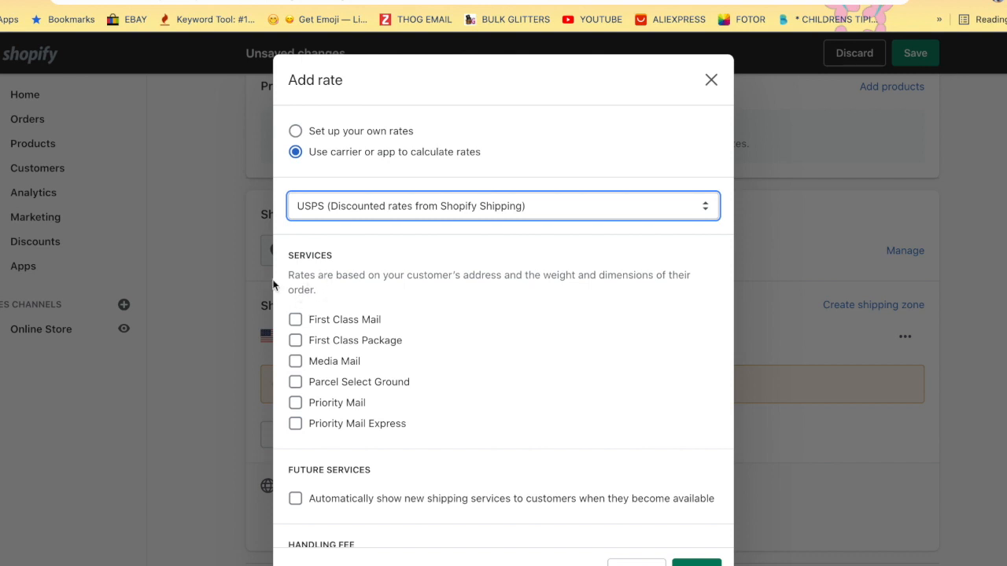
mouse_move(301, 291)
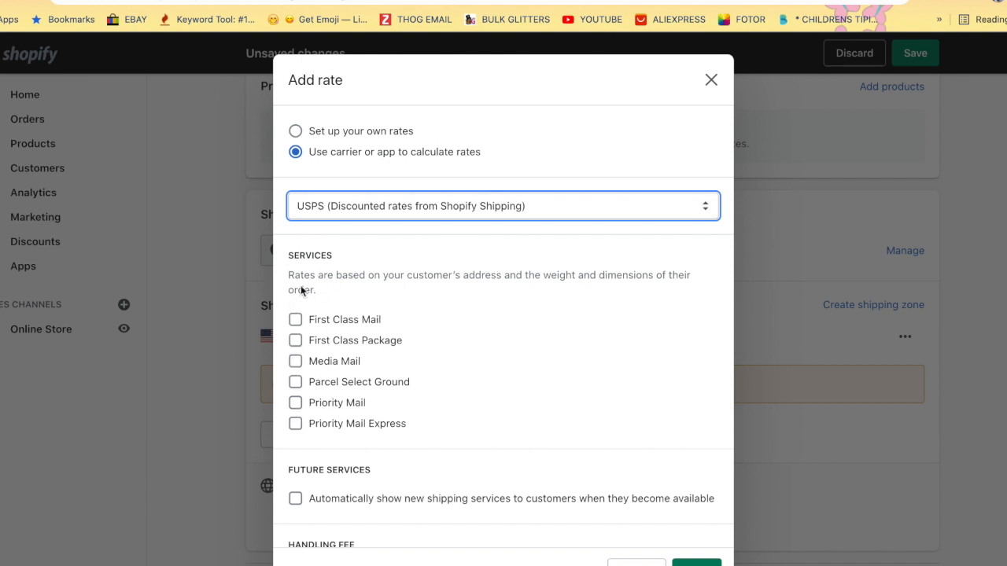
mouse_move(349, 353)
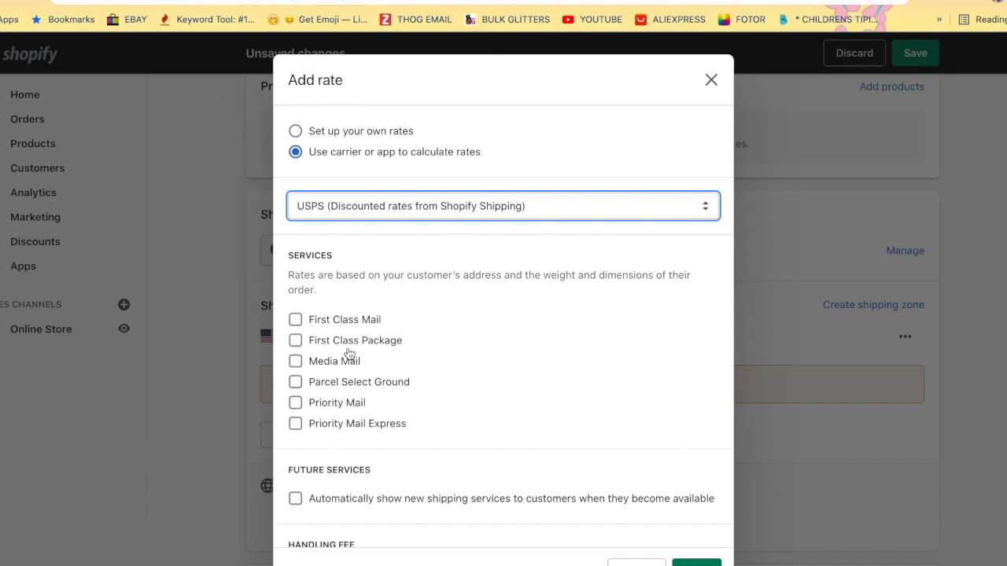
mouse_move(315, 342)
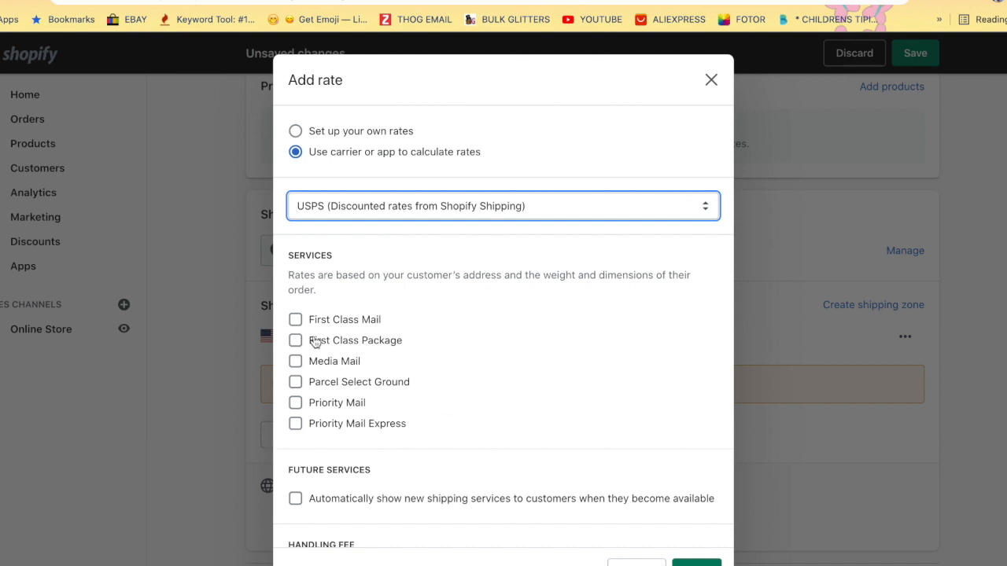
left_click(295, 320)
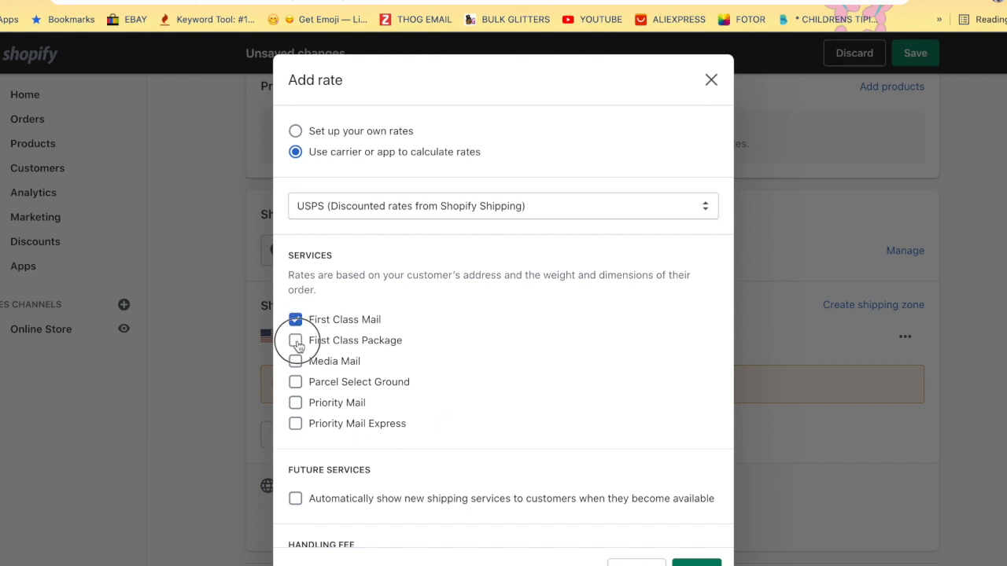
left_click(296, 340)
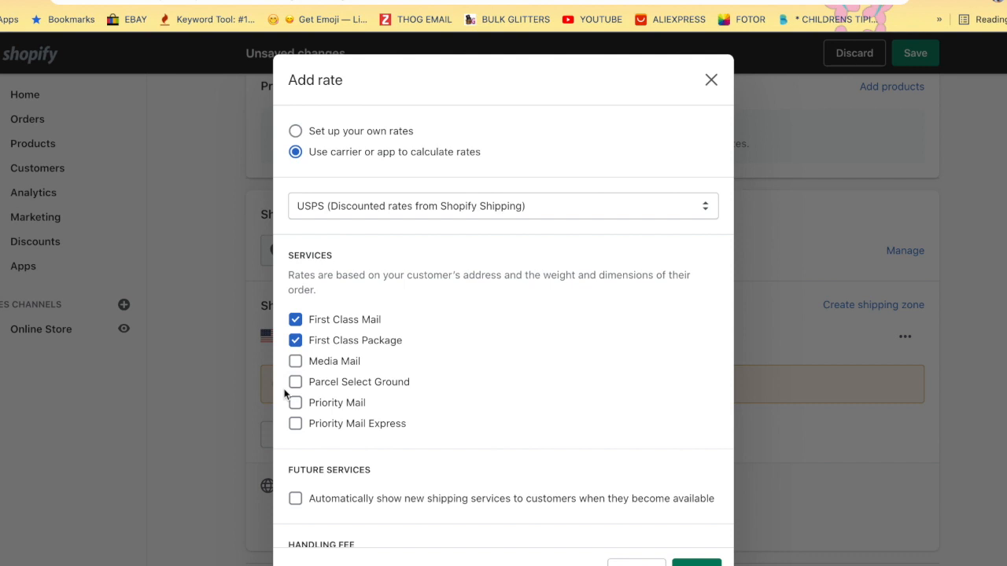
left_click(296, 402)
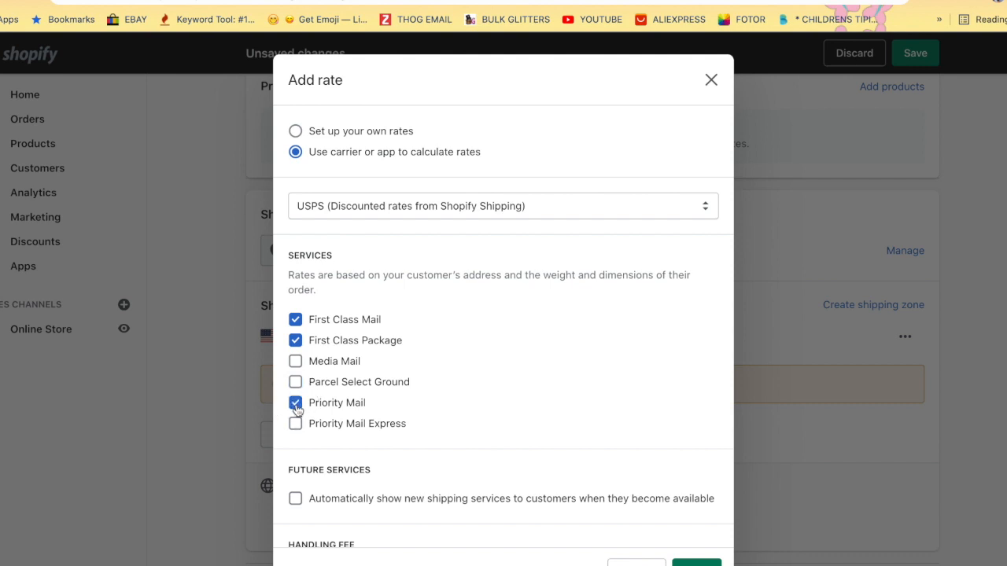
left_click(296, 424)
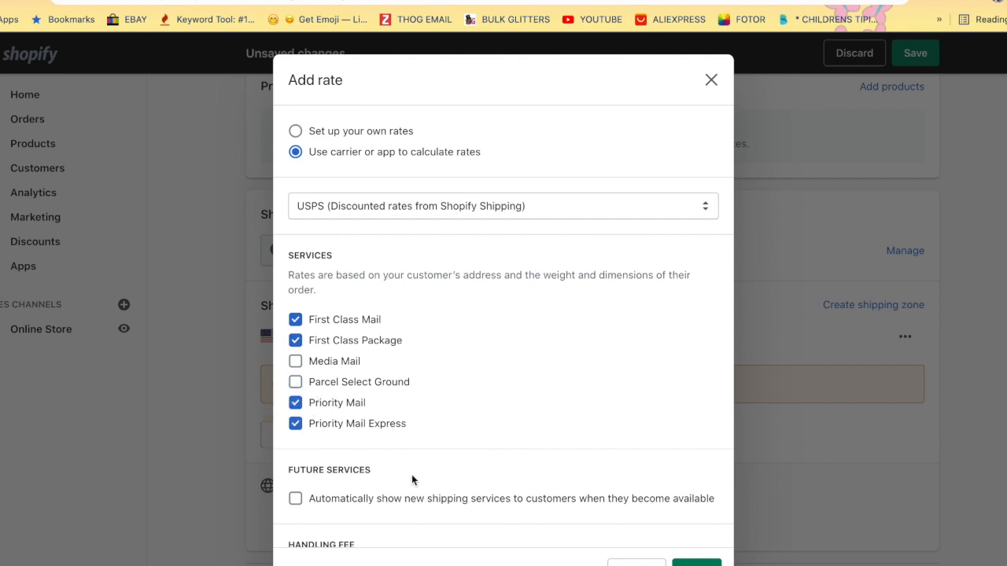
scroll("down", 3)
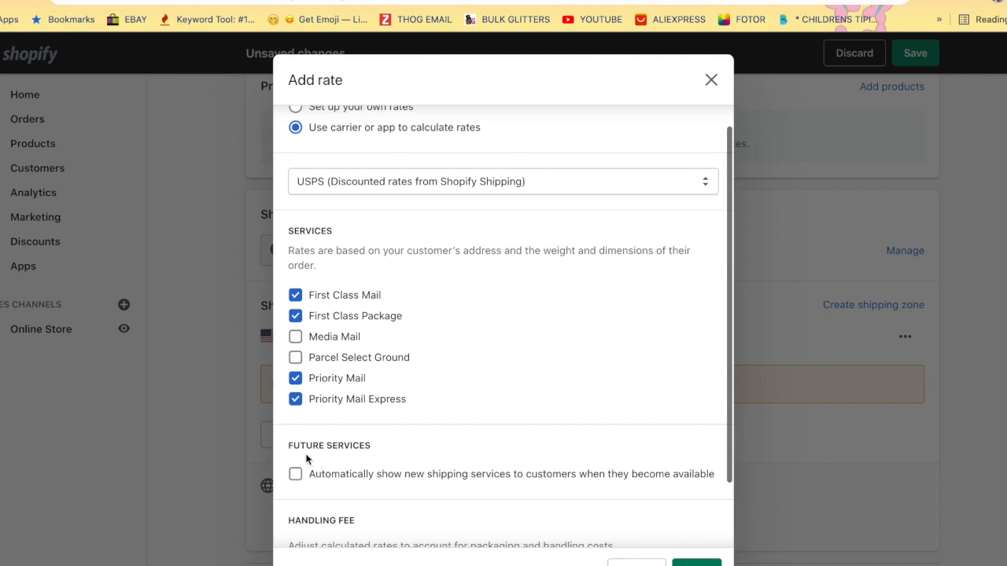
mouse_move(349, 491)
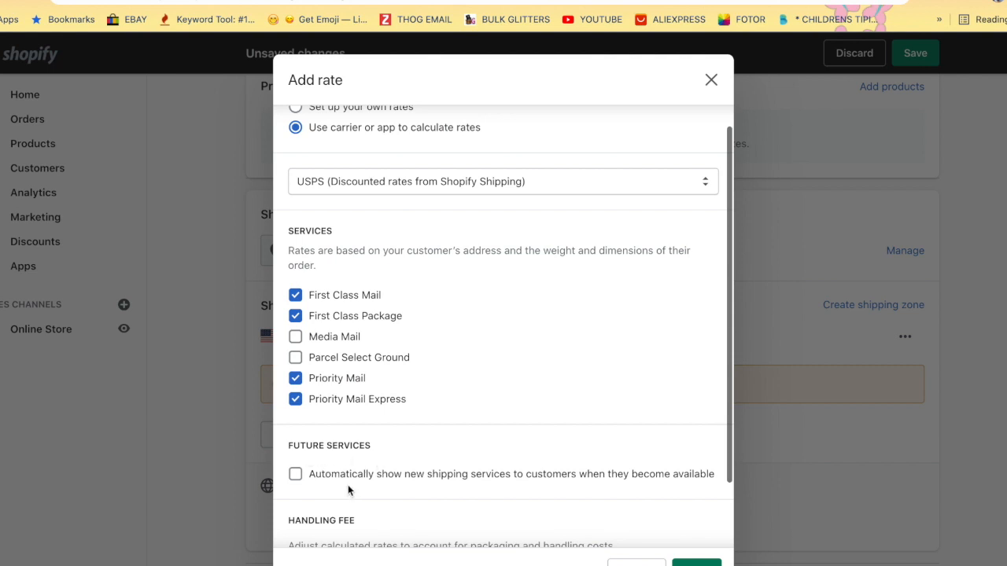
mouse_move(591, 507)
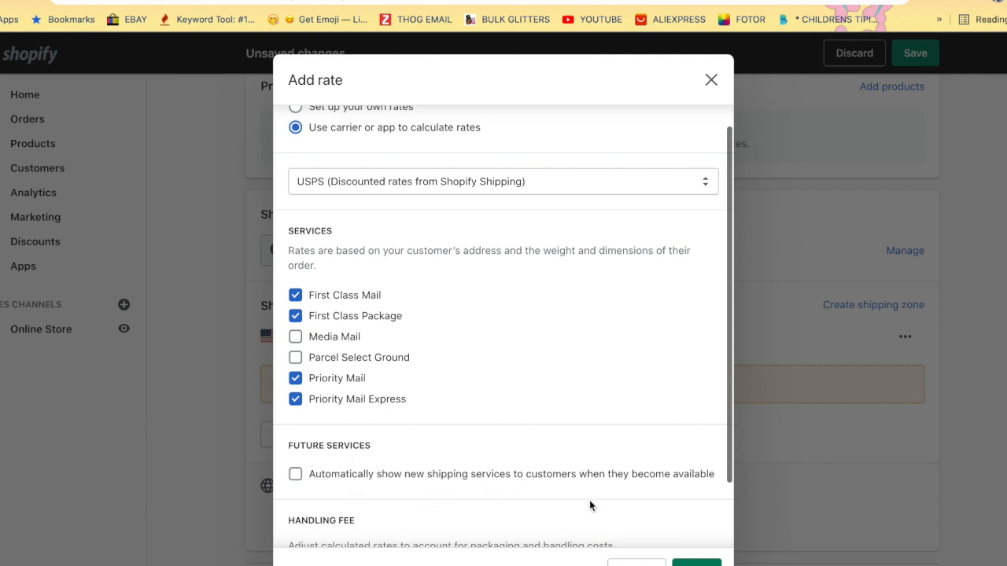
scroll("down", 3)
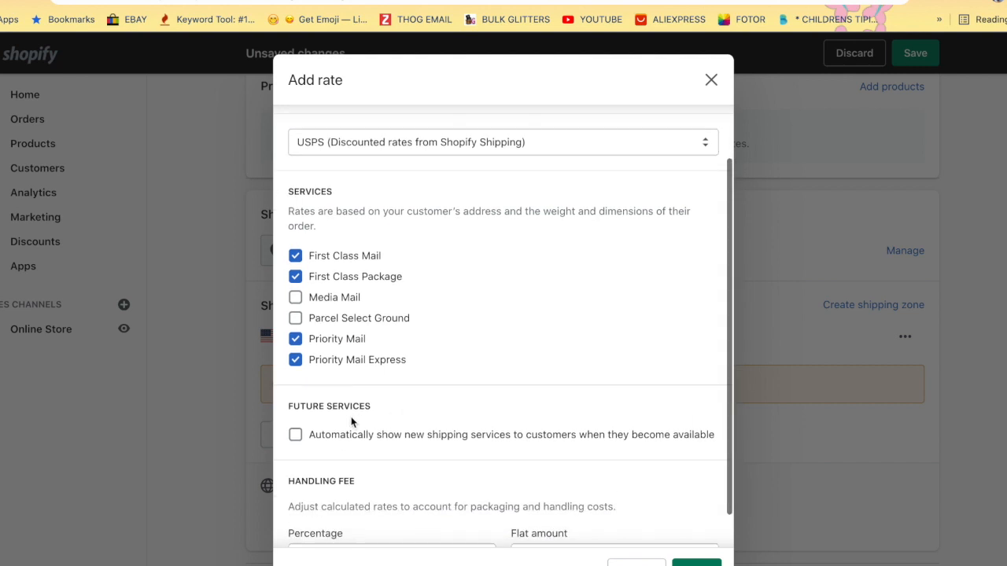
left_click(296, 434)
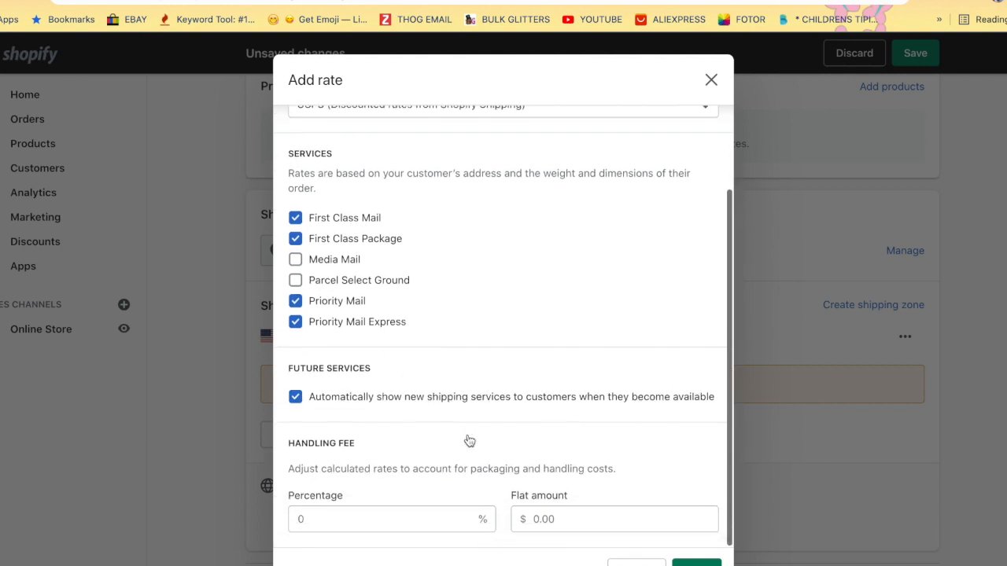
mouse_move(469, 440)
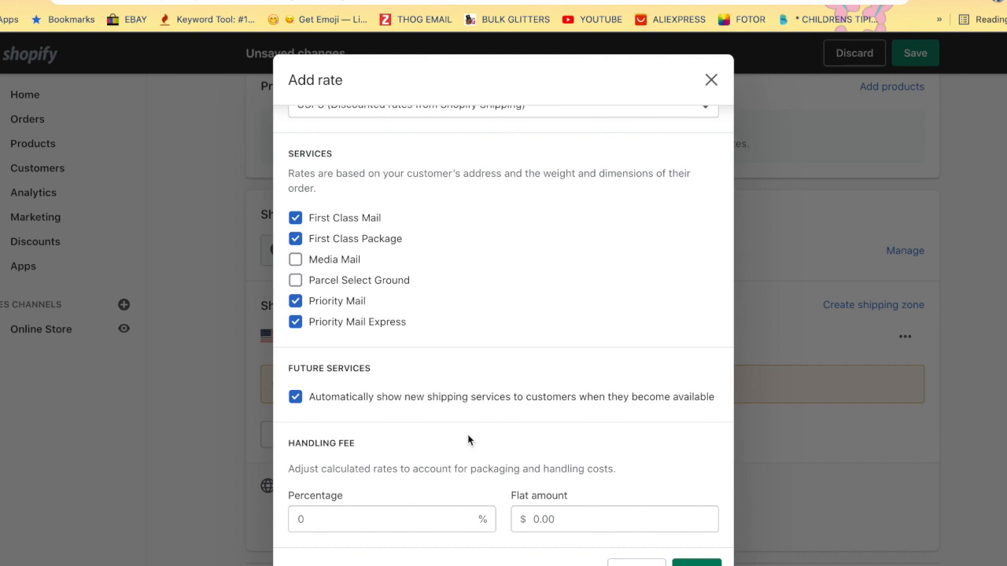
mouse_move(250, 557)
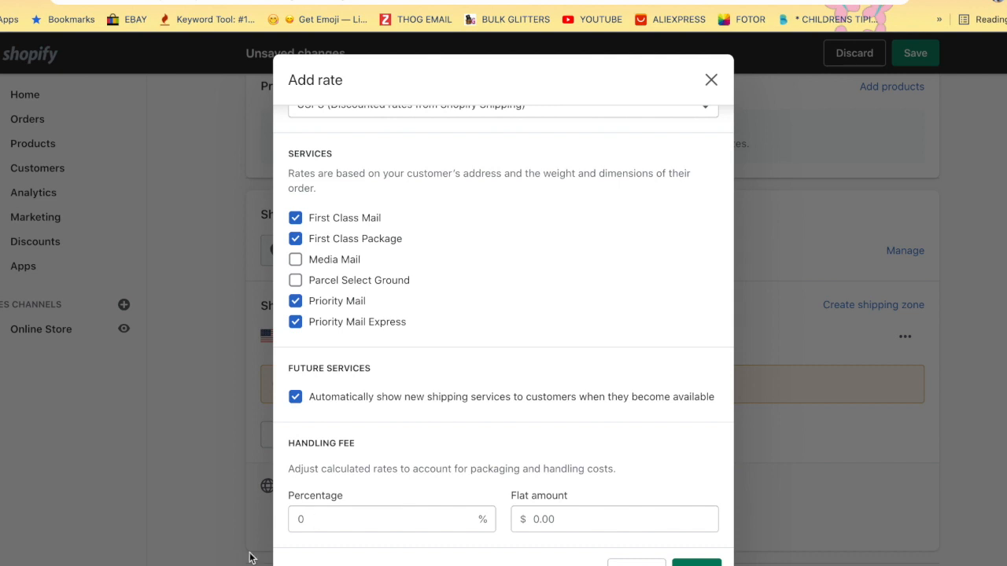
mouse_move(528, 438)
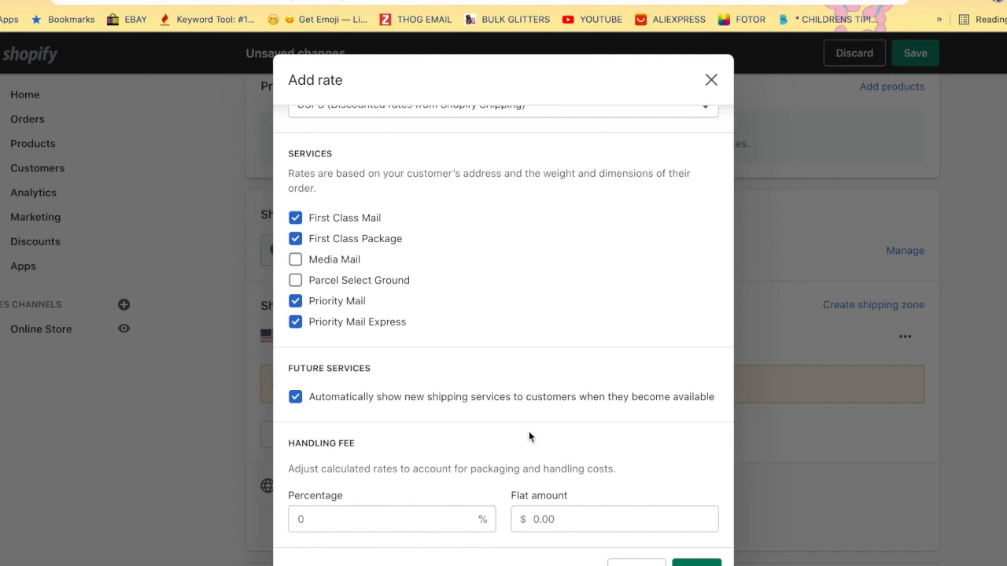
mouse_move(407, 494)
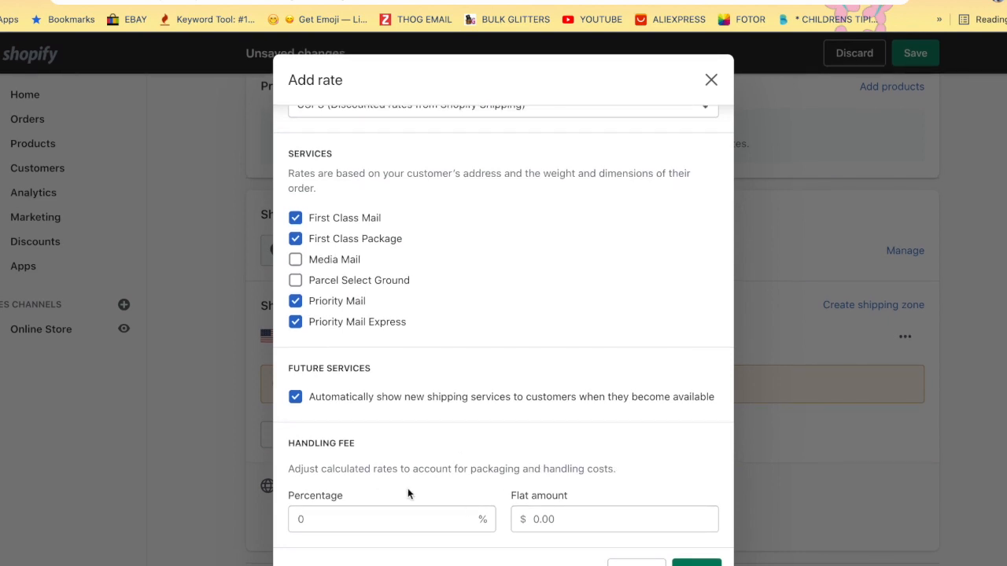
mouse_move(371, 126)
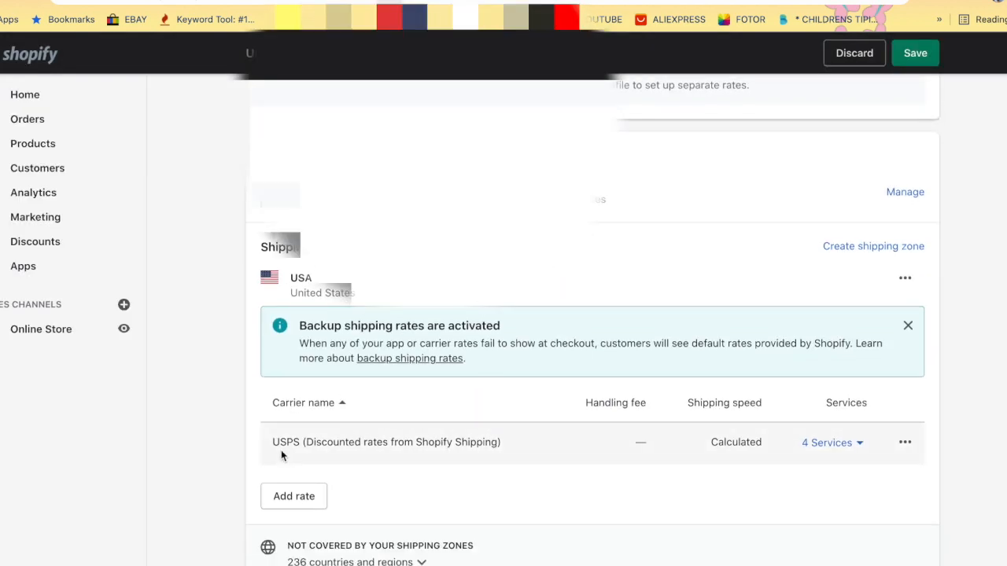
mouse_move(409, 444)
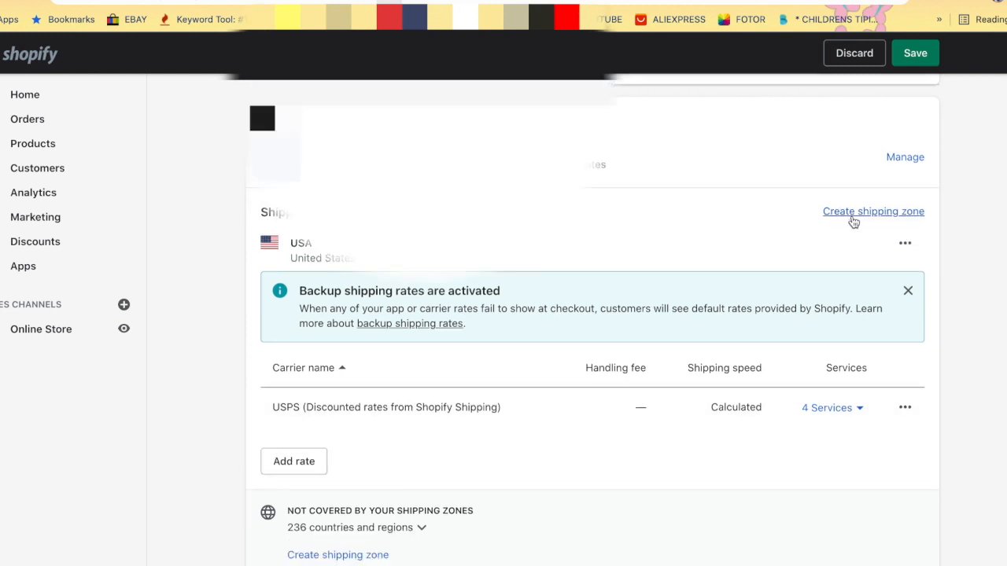
Start a second shipping zone after the USPS rate appears in the USA zone.
left_click(873, 210)
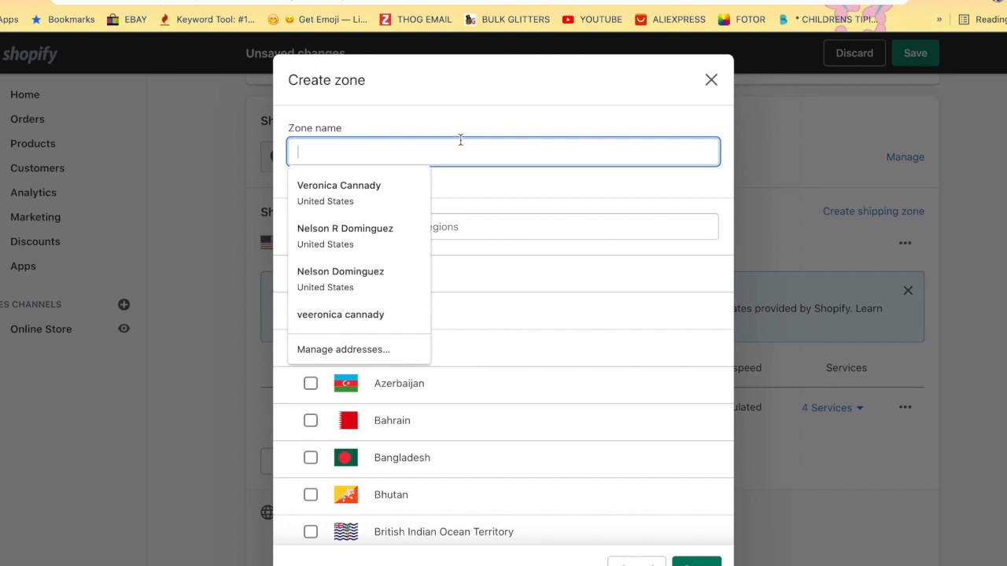
Name the second zone, include all Rest of world countries and save it.
type("MEX")
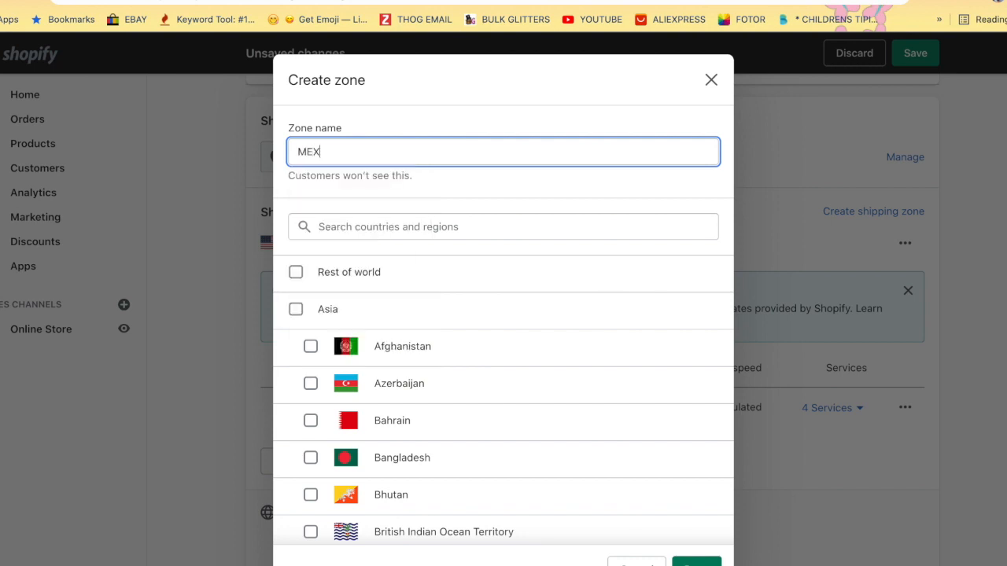
mouse_move(478, 164)
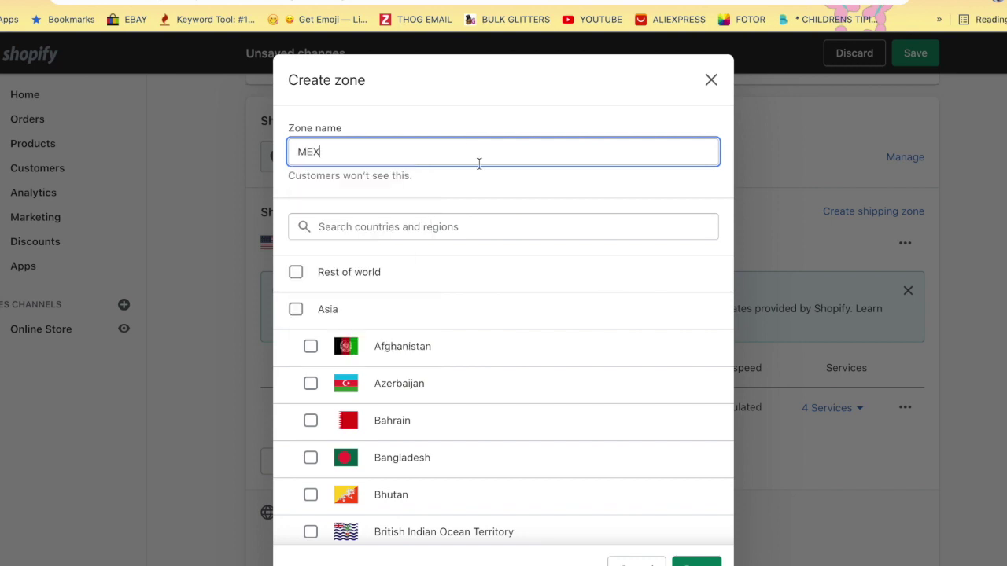
mouse_move(388, 170)
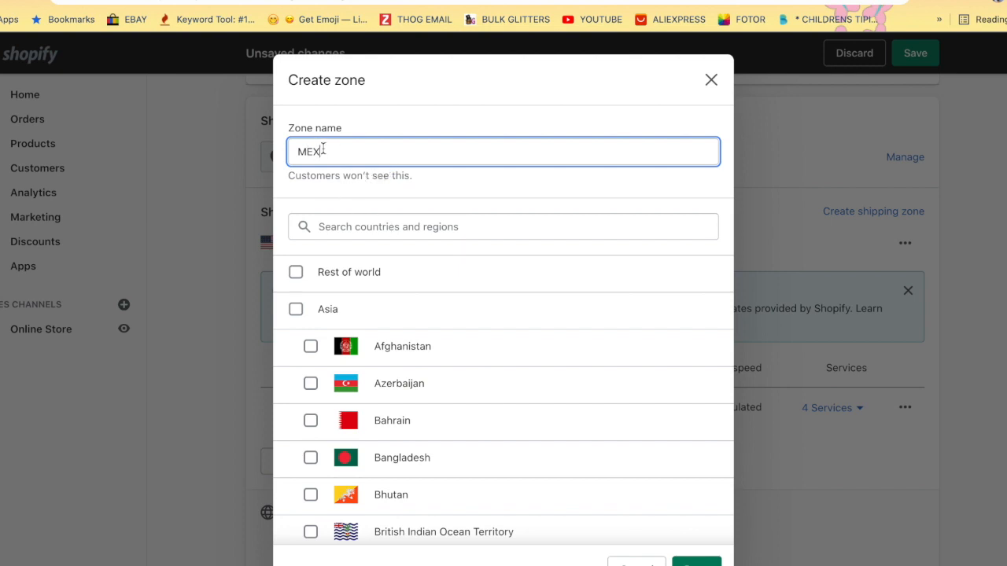
left_click(503, 226)
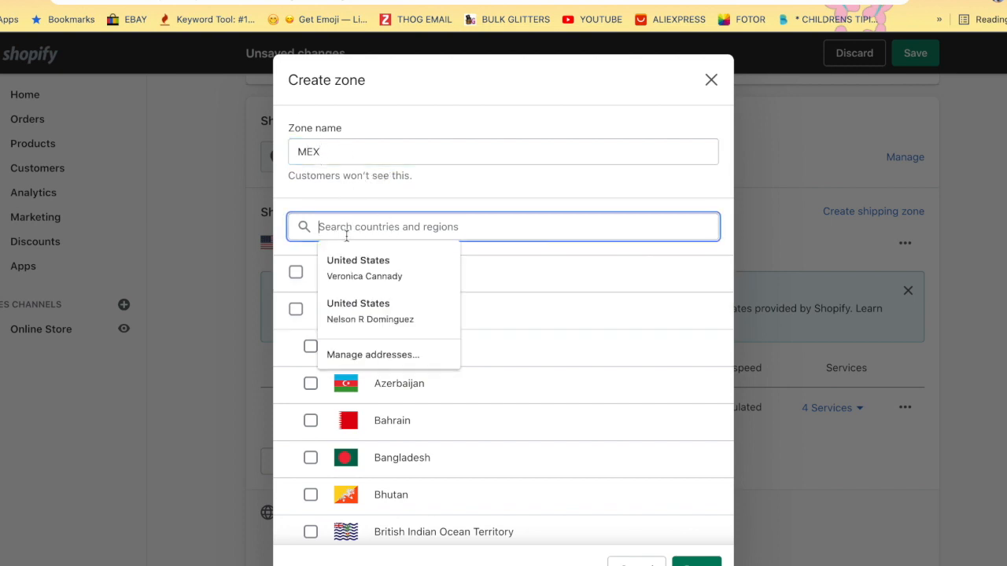
mouse_move(441, 190)
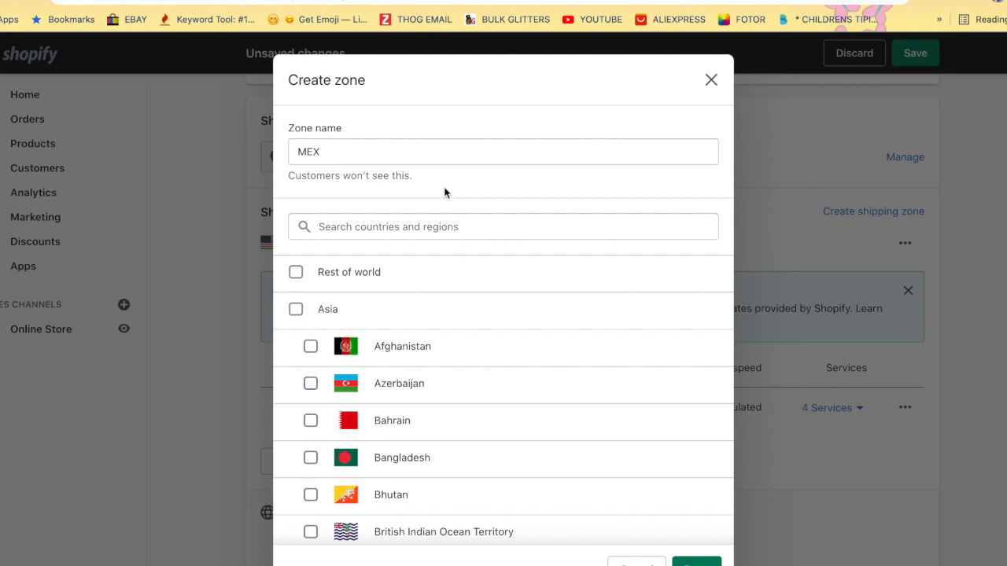
mouse_move(339, 340)
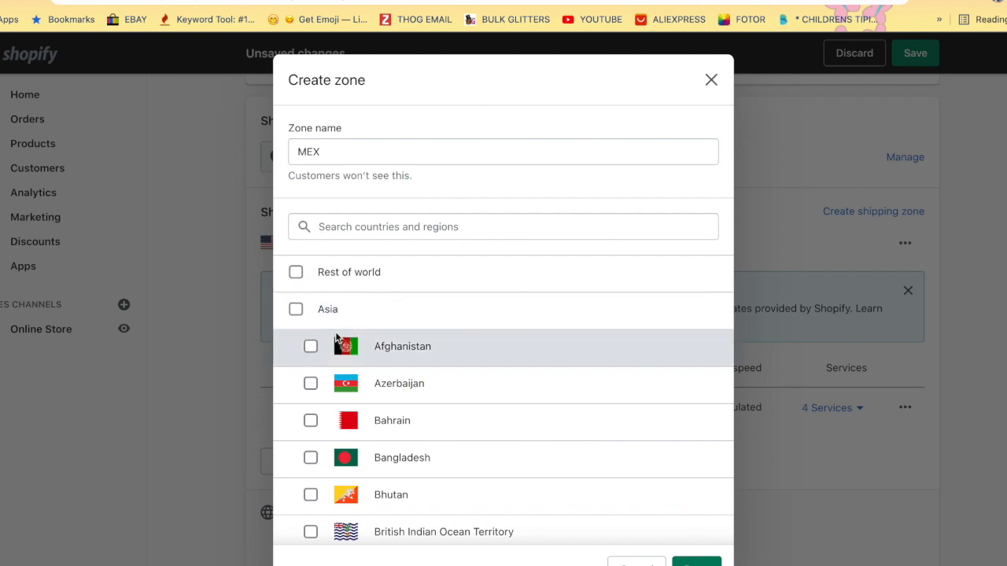
left_click(295, 270)
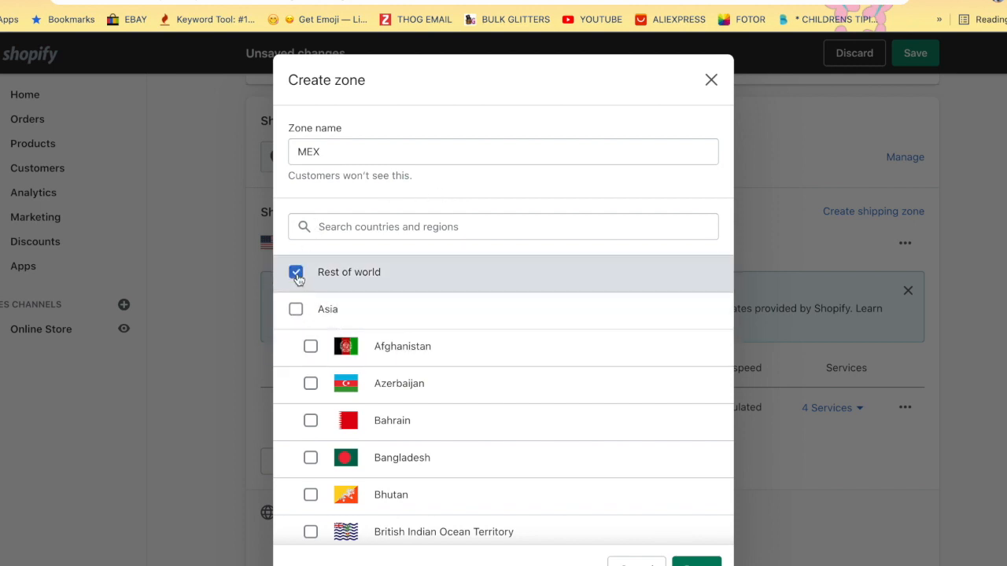
left_click(695, 562)
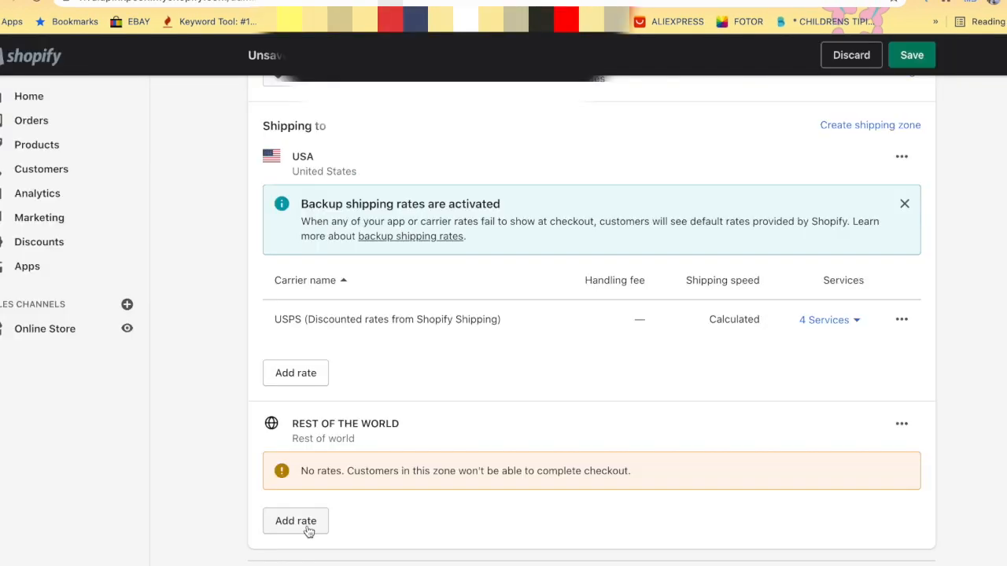
Add a DHL Express calculated rate with Worldwide service and automatic new services to Rest of the World.
left_click(296, 521)
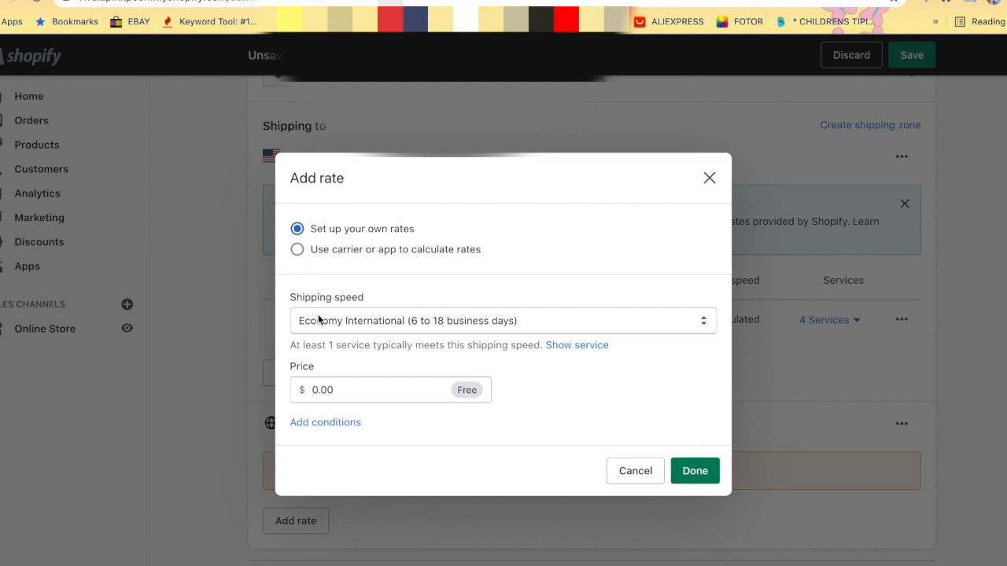
mouse_move(299, 261)
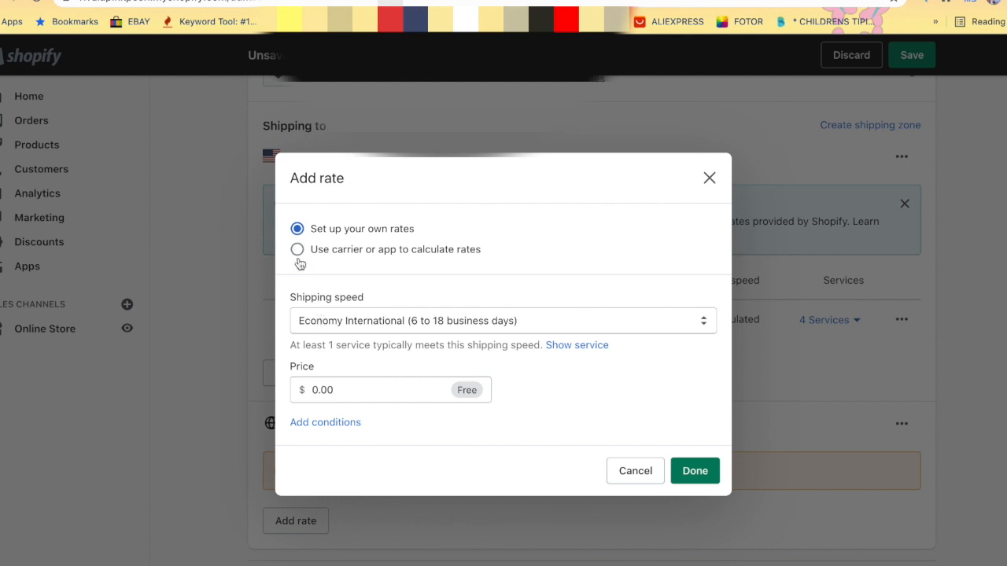
left_click(296, 249)
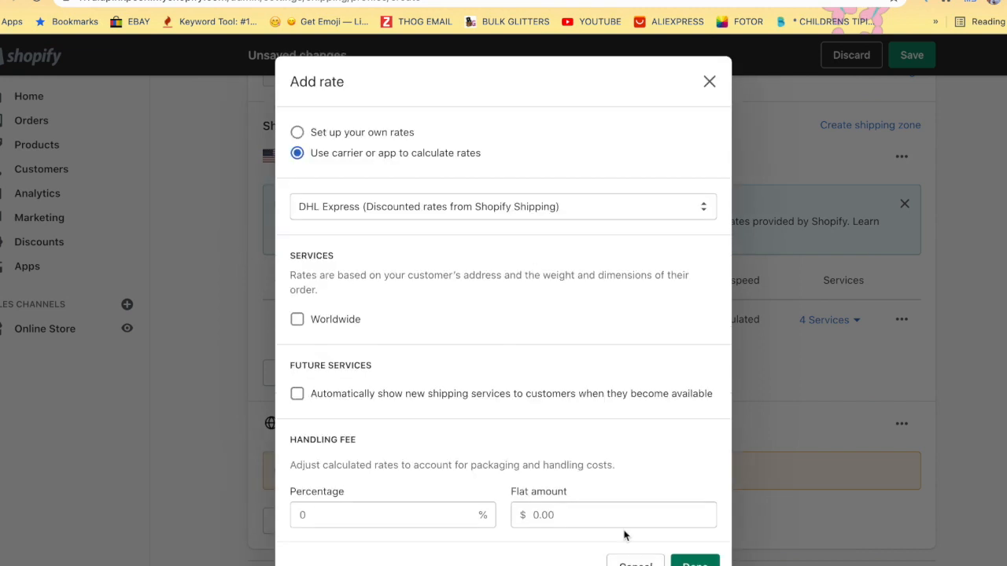
left_click(295, 320)
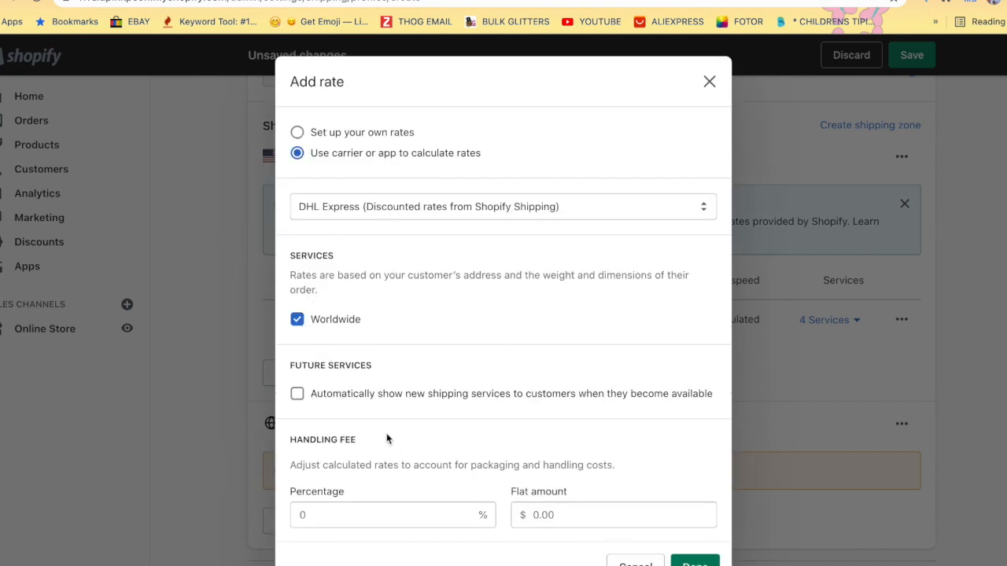
left_click(503, 206)
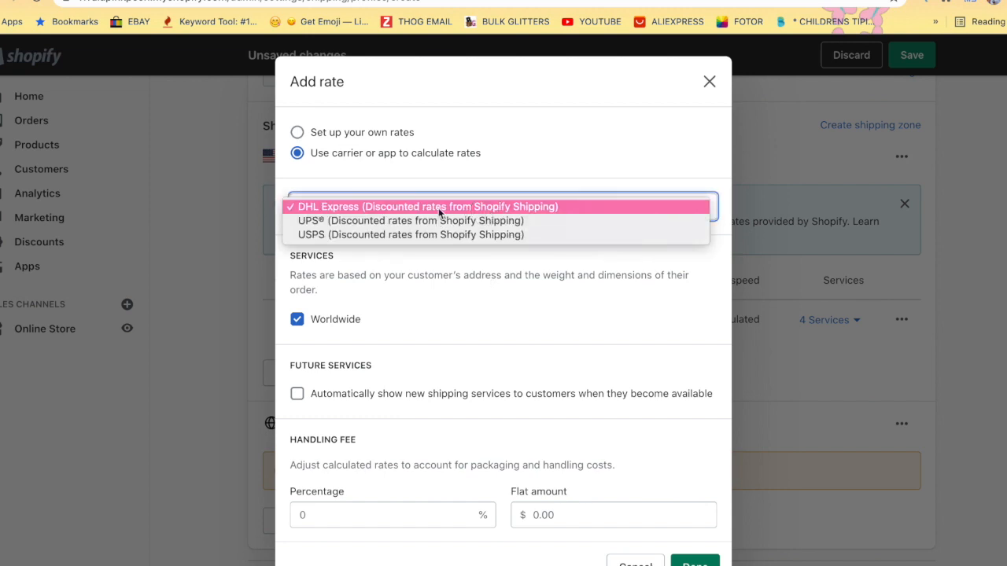
left_click(425, 206)
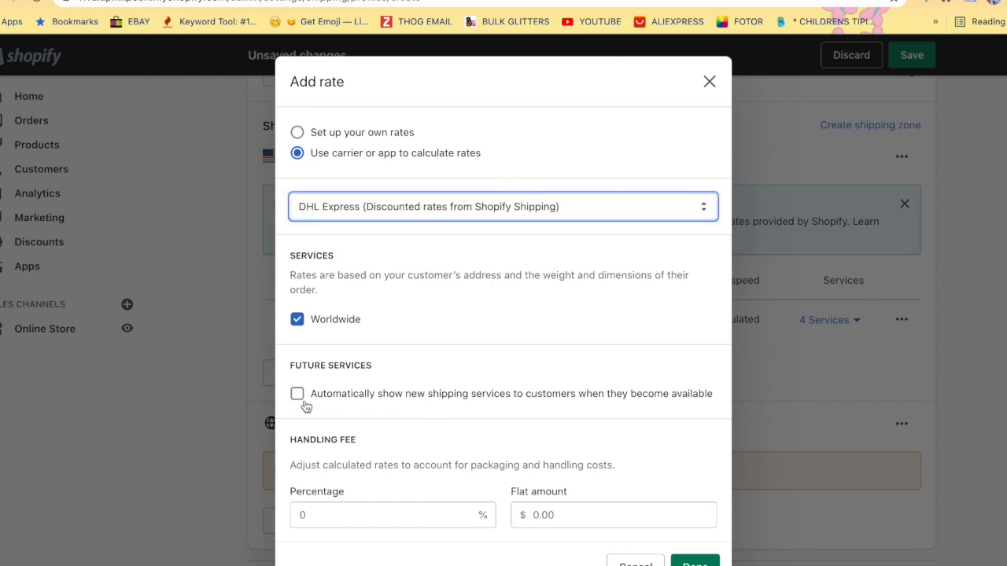
left_click(295, 393)
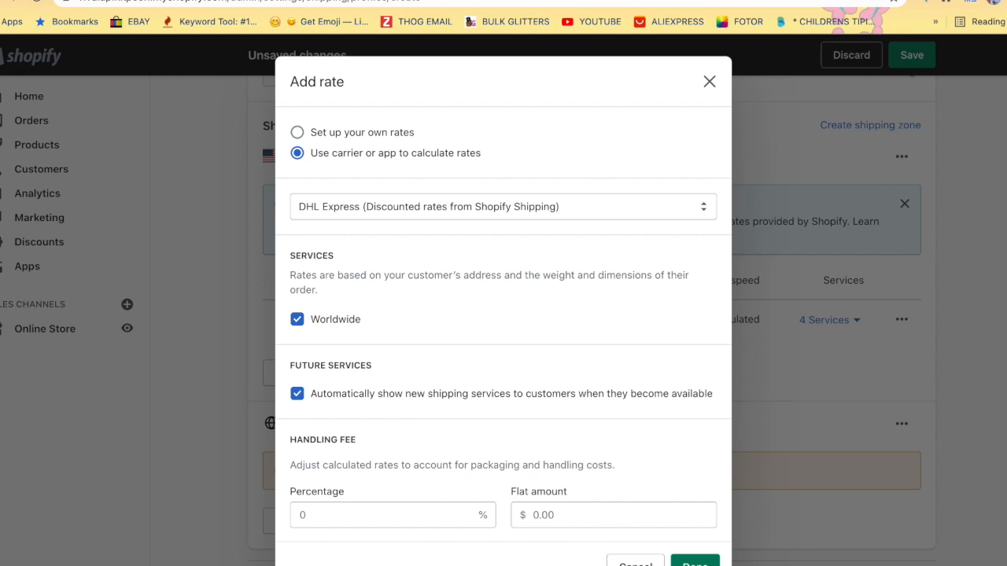
left_click(694, 563)
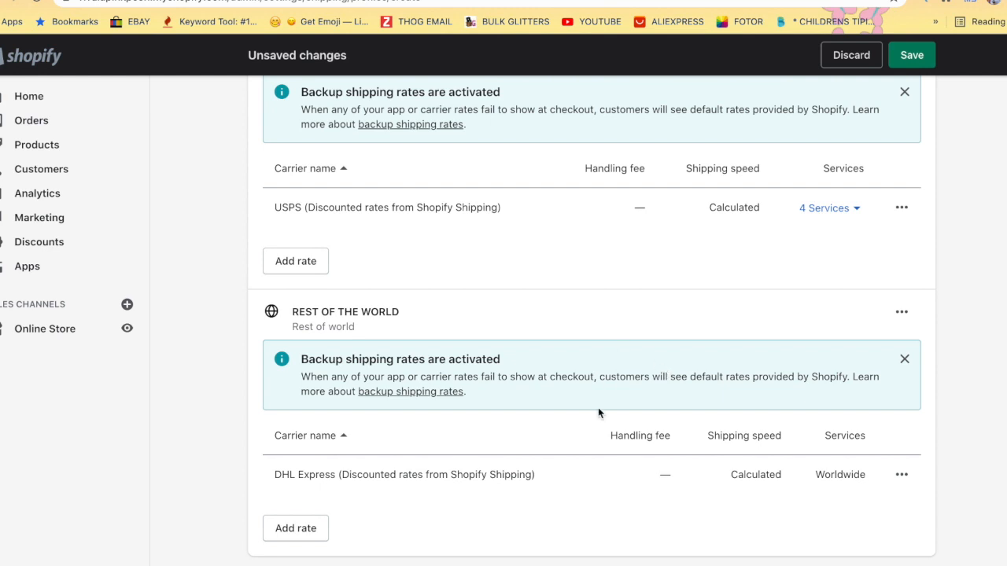
scroll("up", 3)
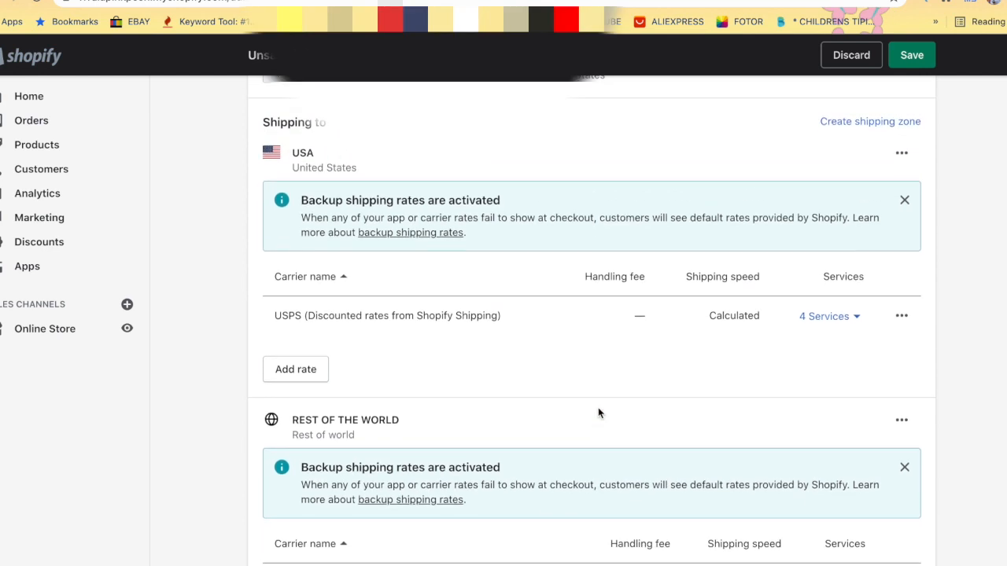
scroll("down", 3)
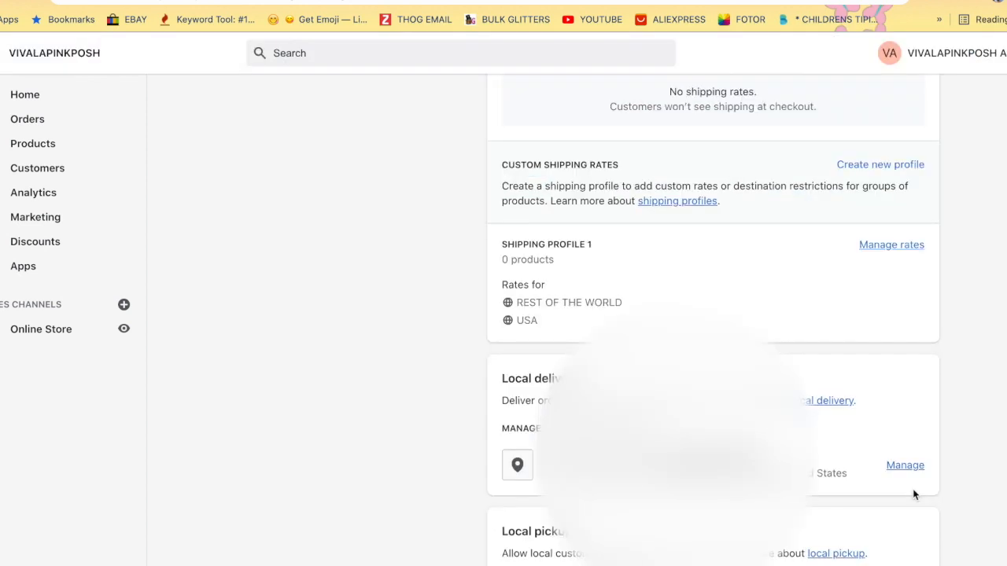
mouse_move(543, 309)
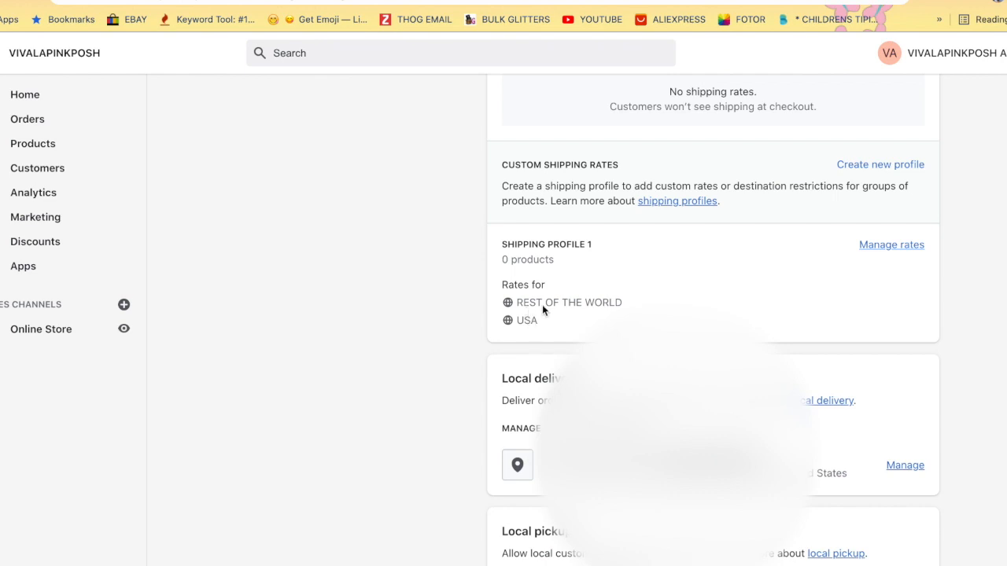
mouse_move(529, 330)
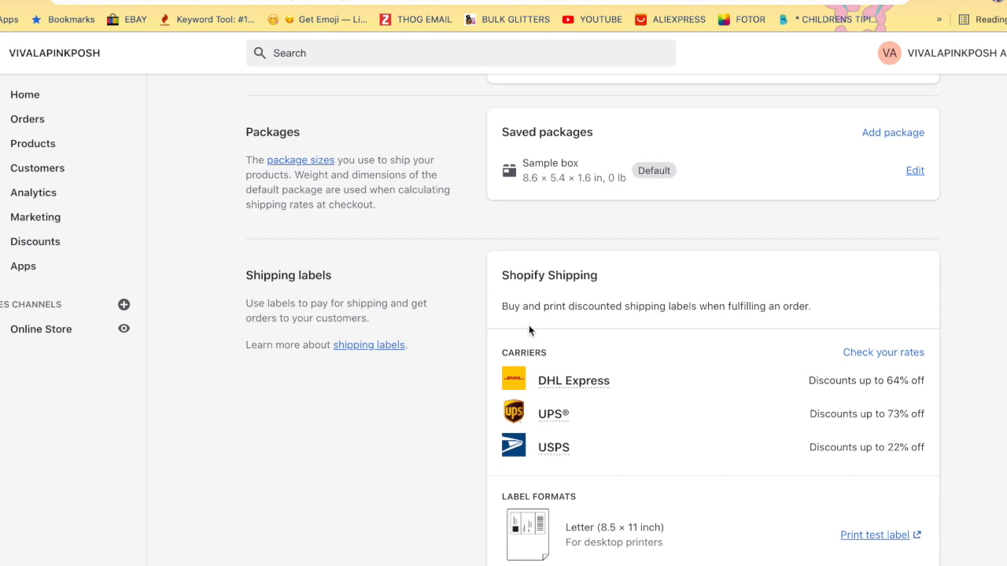
mouse_move(528, 330)
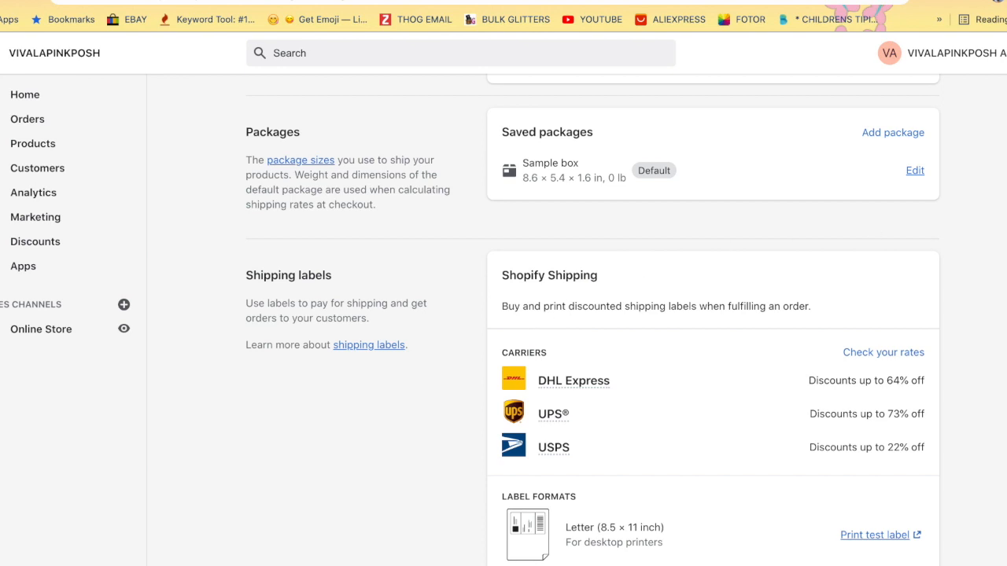
Add a new Envelope-type package and rename it RESIN GUN.
left_click(894, 132)
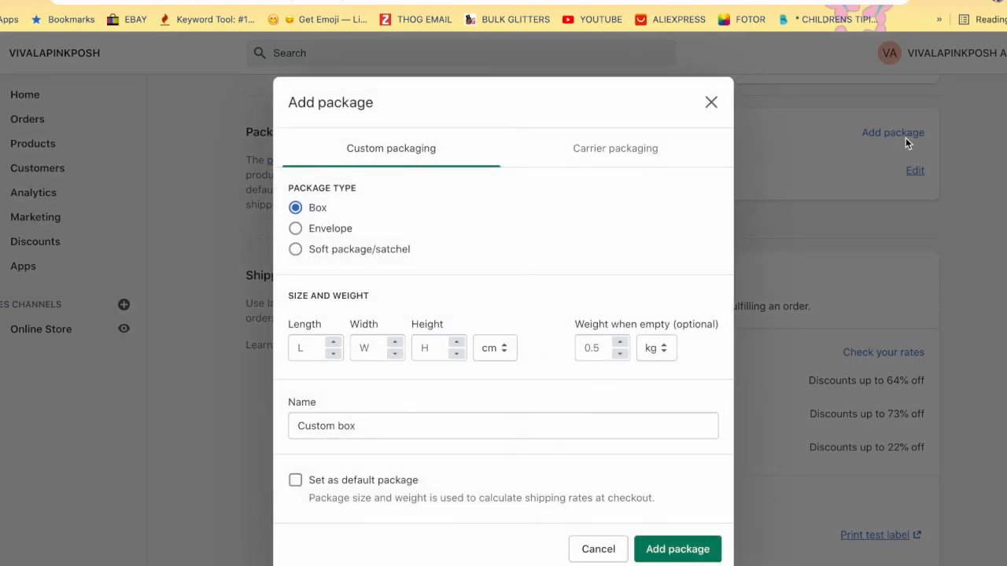
mouse_move(379, 186)
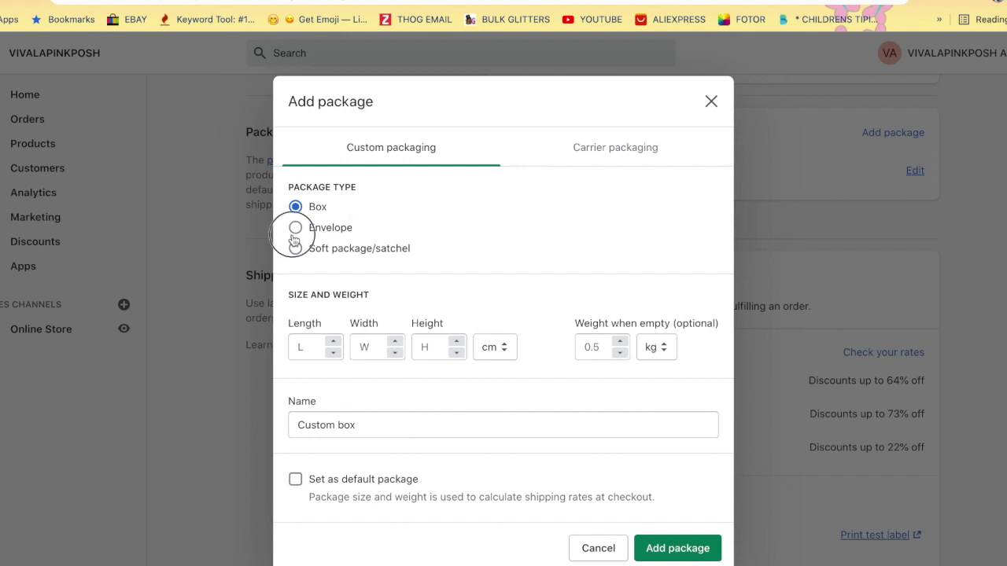
left_click(296, 248)
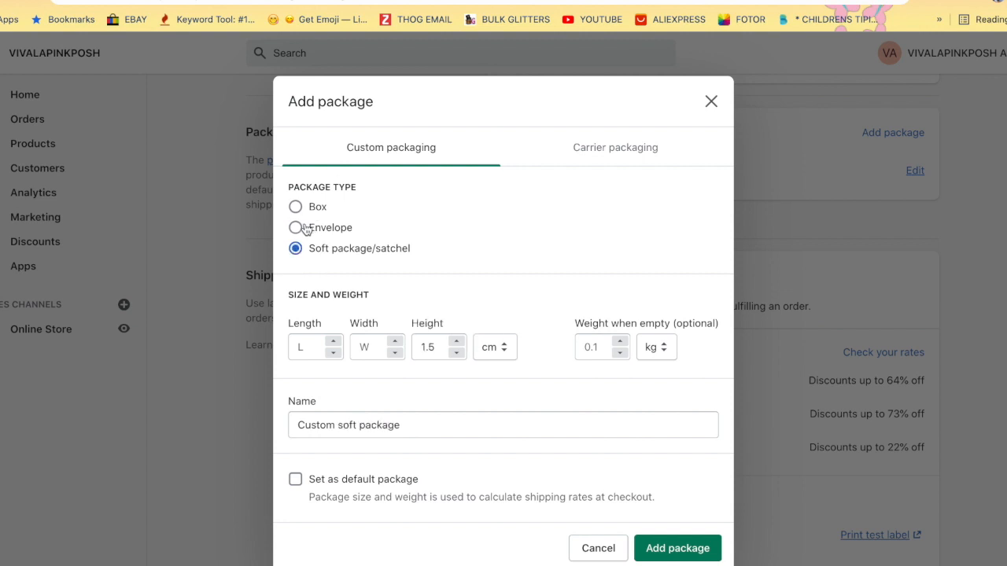
left_click(296, 227)
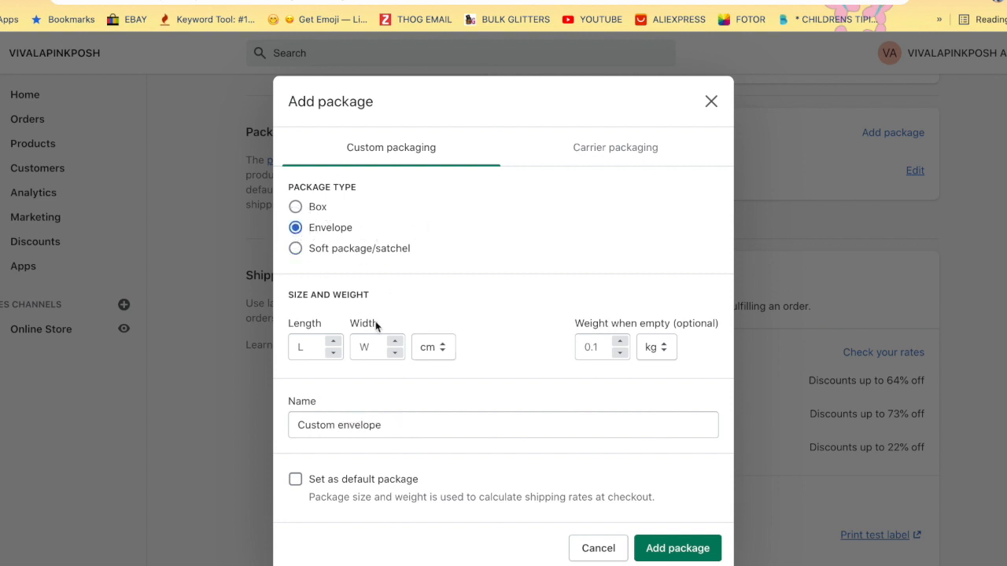
mouse_move(645, 299)
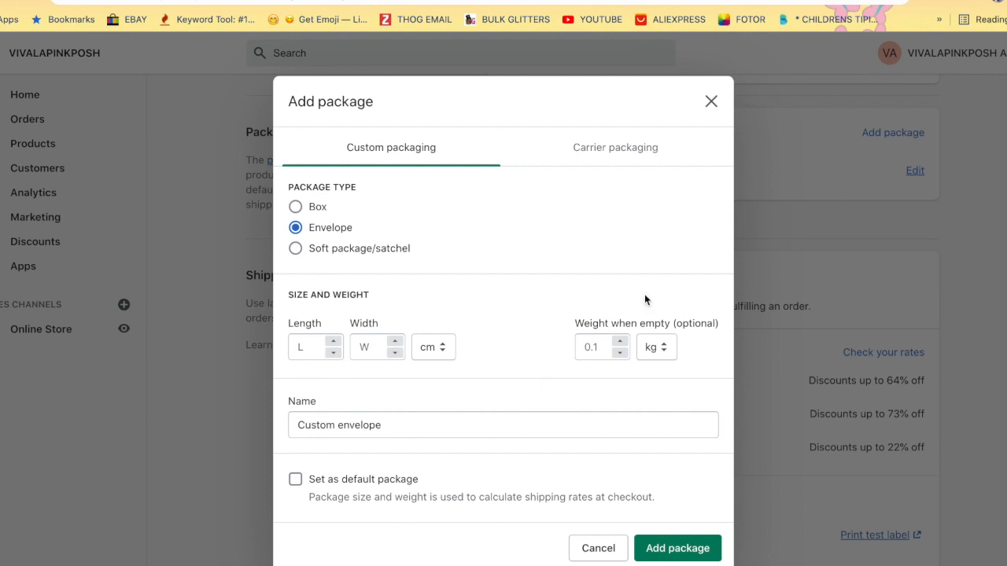
mouse_move(649, 368)
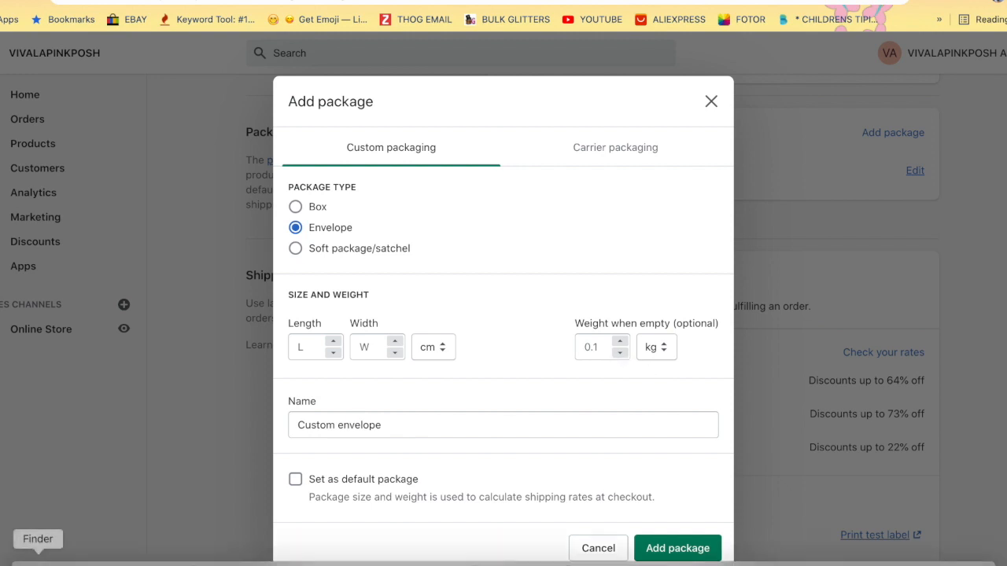
left_click(504, 425)
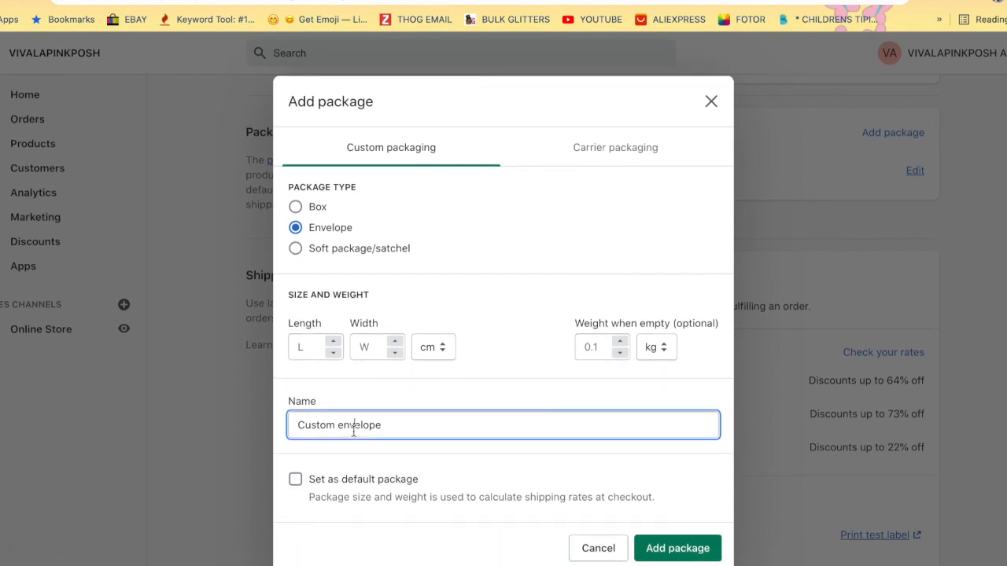
double_click(354, 425)
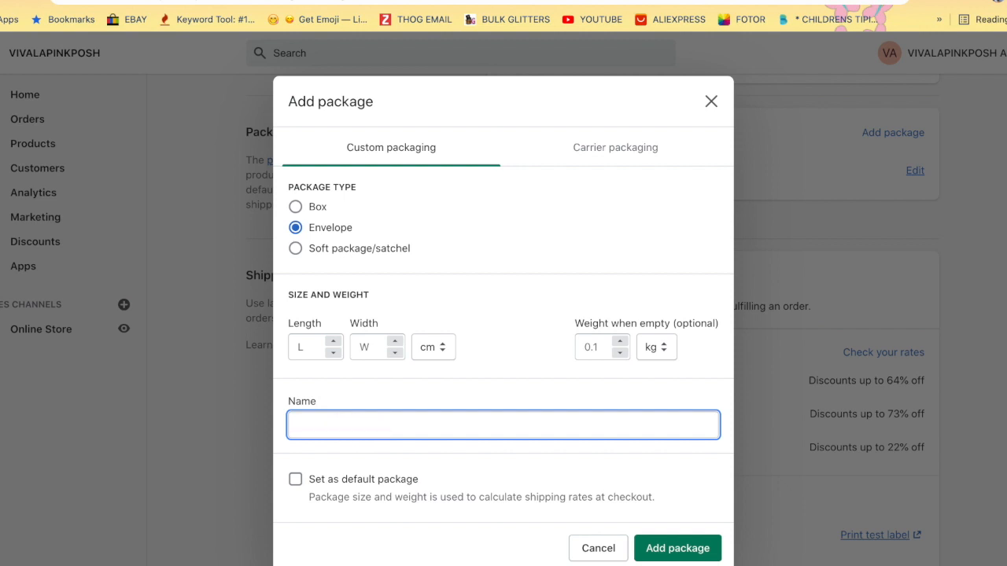
type("RESIN G")
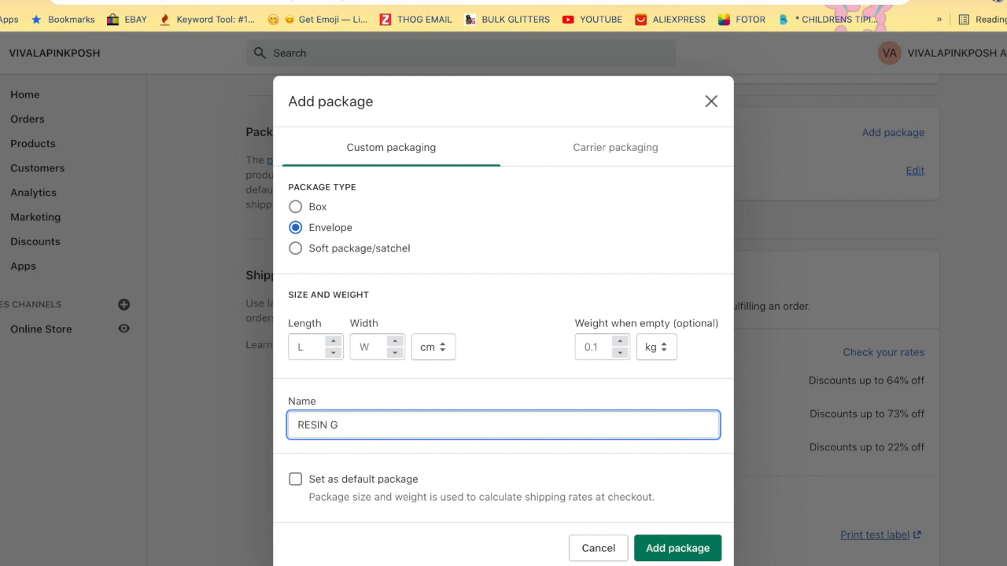
type("UN")
left_click(378, 346)
type("6")
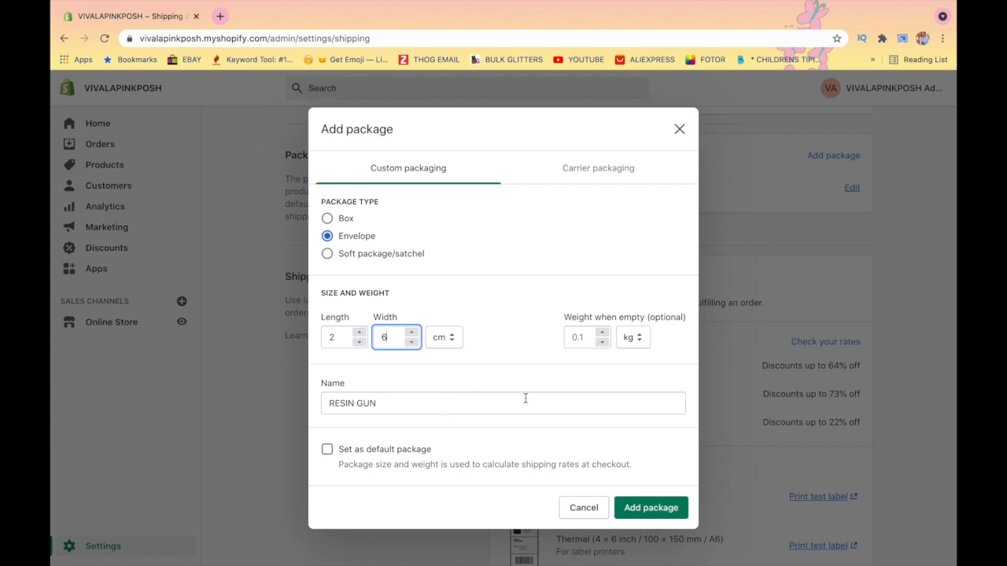
Set the envelope's empty-package weight to 10 oz.
left_click(582, 337)
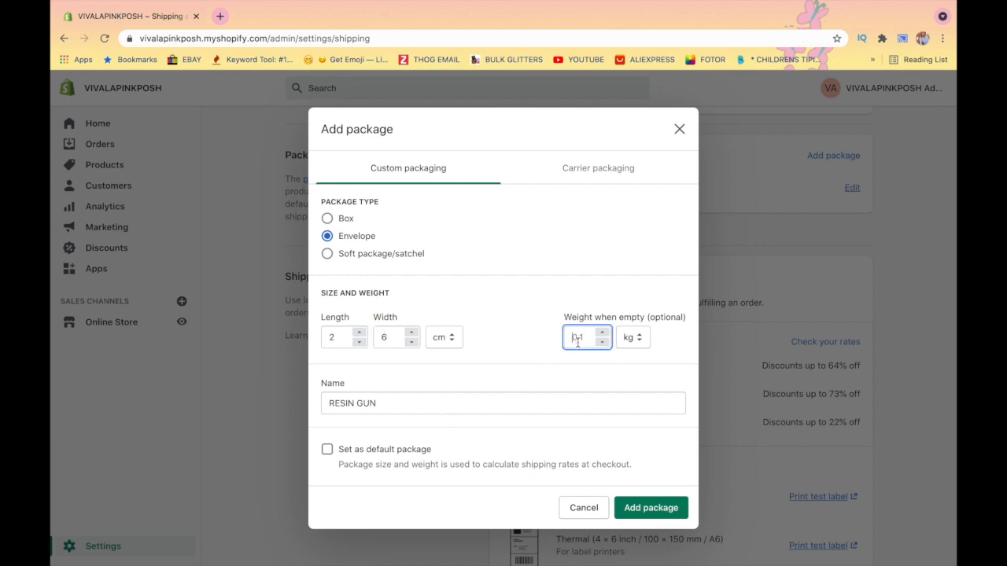
left_click(632, 337)
type("1")
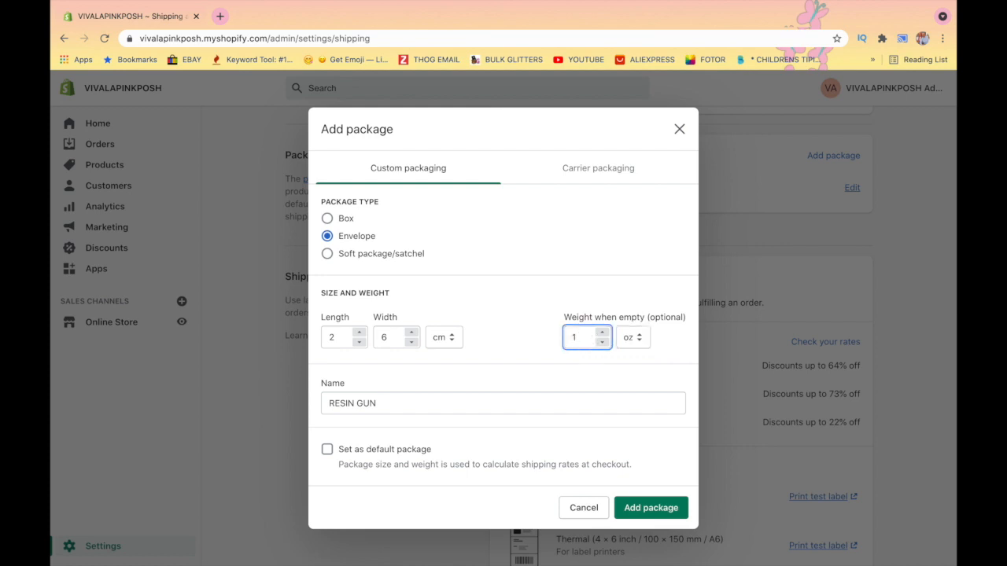
type("0")
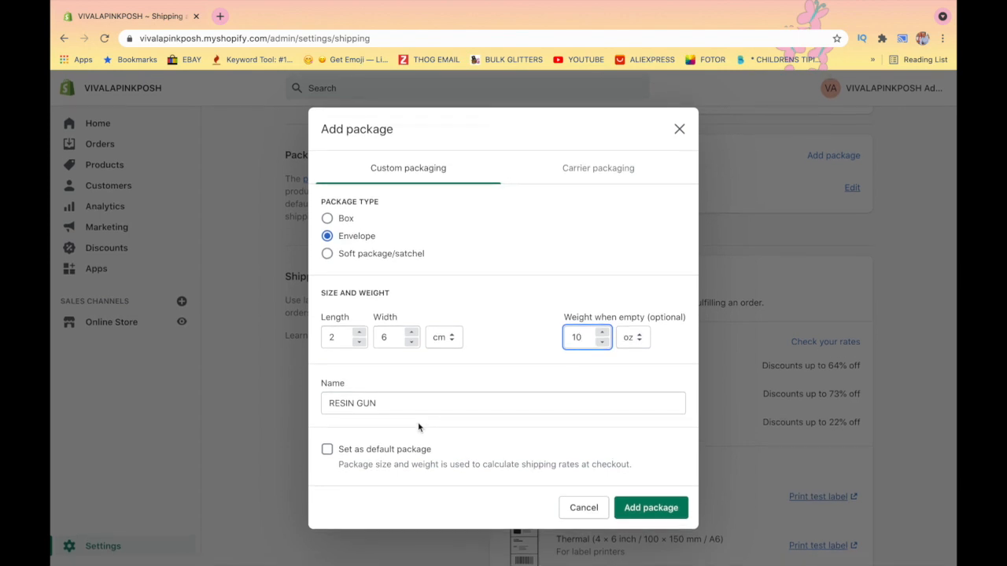
mouse_move(598, 167)
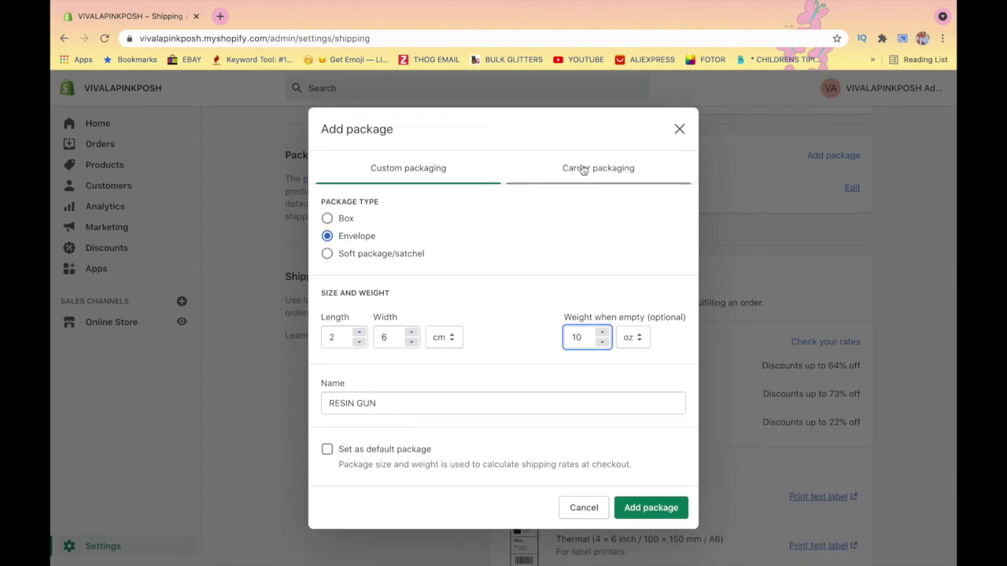
Glance at Carrier packaging, then save the RESIN GUN envelope to the saved packages.
left_click(598, 166)
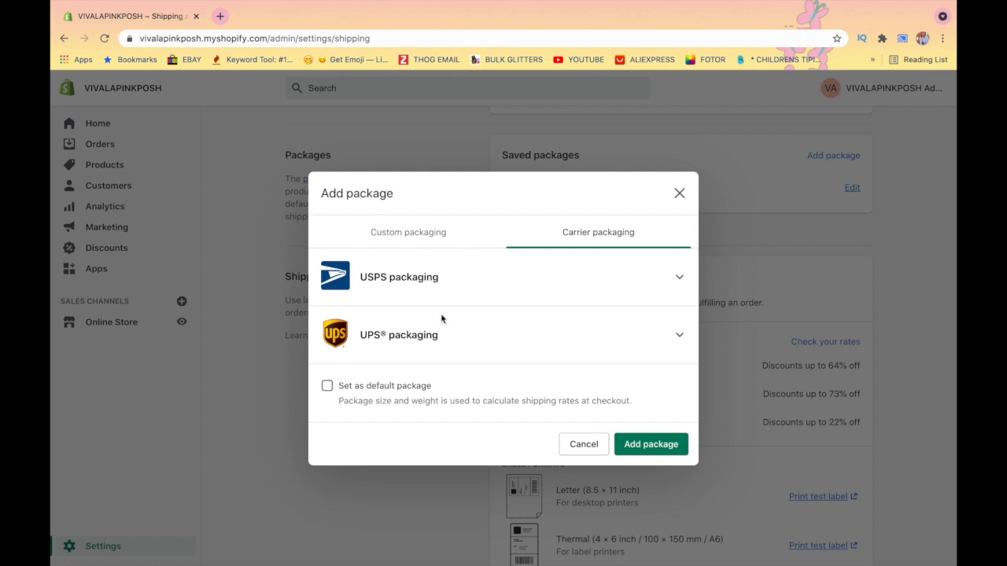
mouse_move(562, 298)
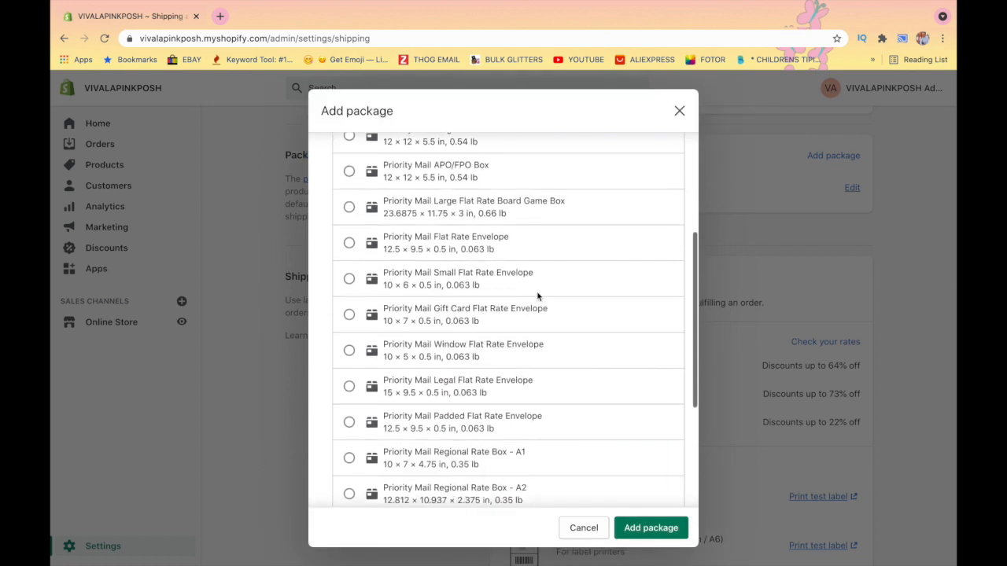
left_click(407, 167)
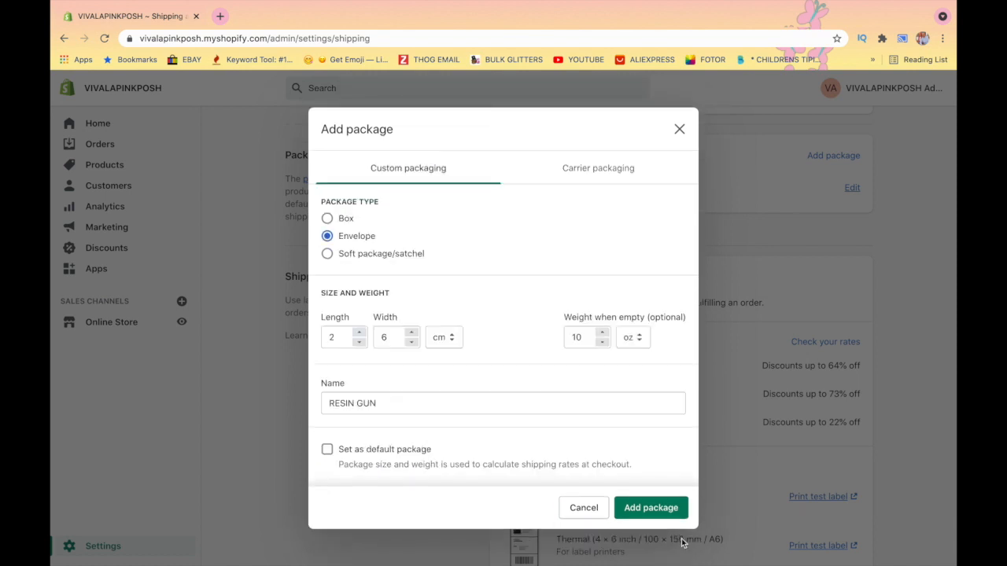
left_click(651, 506)
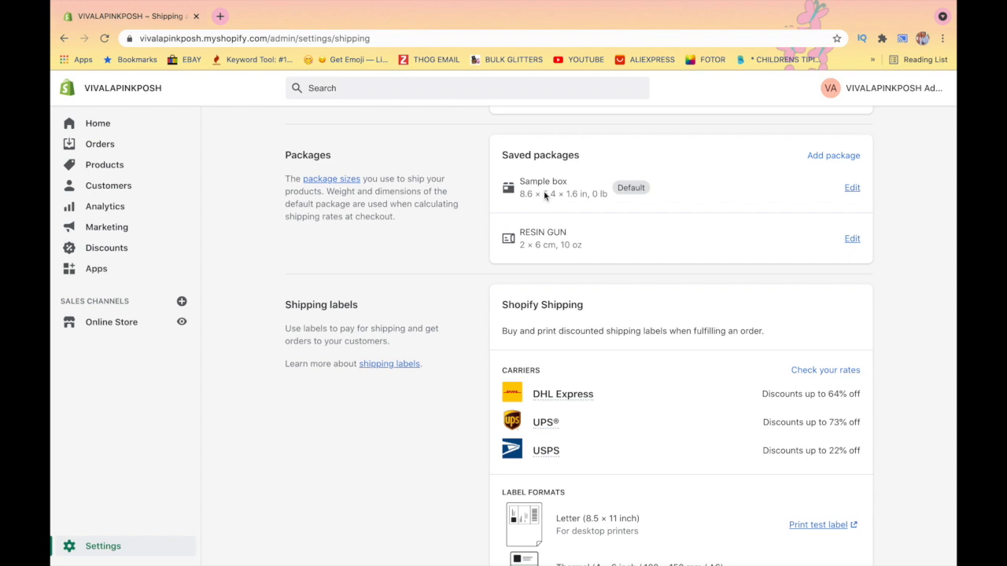
Scroll through the label formats, packing slips and carrier accounts sections to review them.
scroll("down", 3)
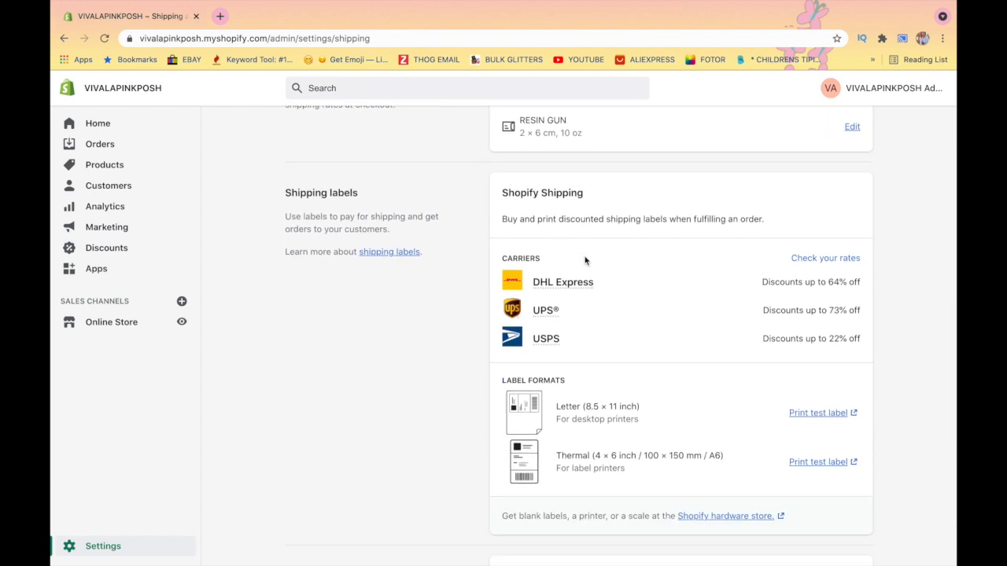
scroll("up", 3)
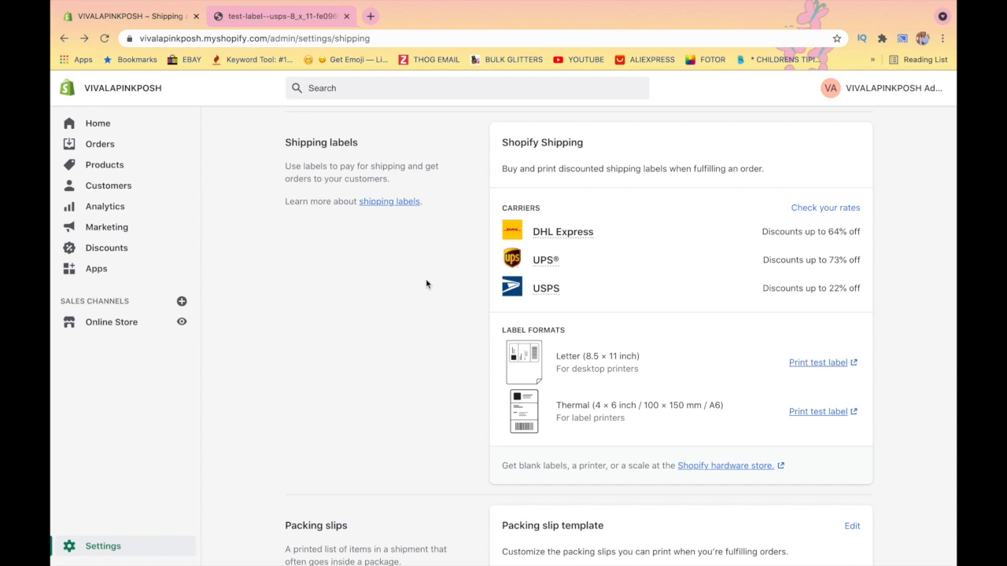
mouse_move(615, 434)
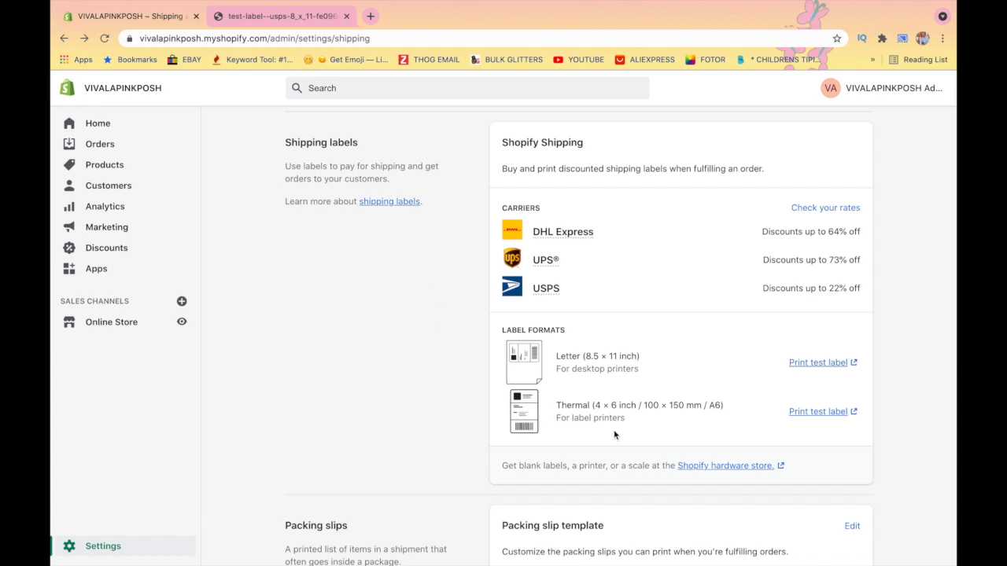
mouse_move(585, 368)
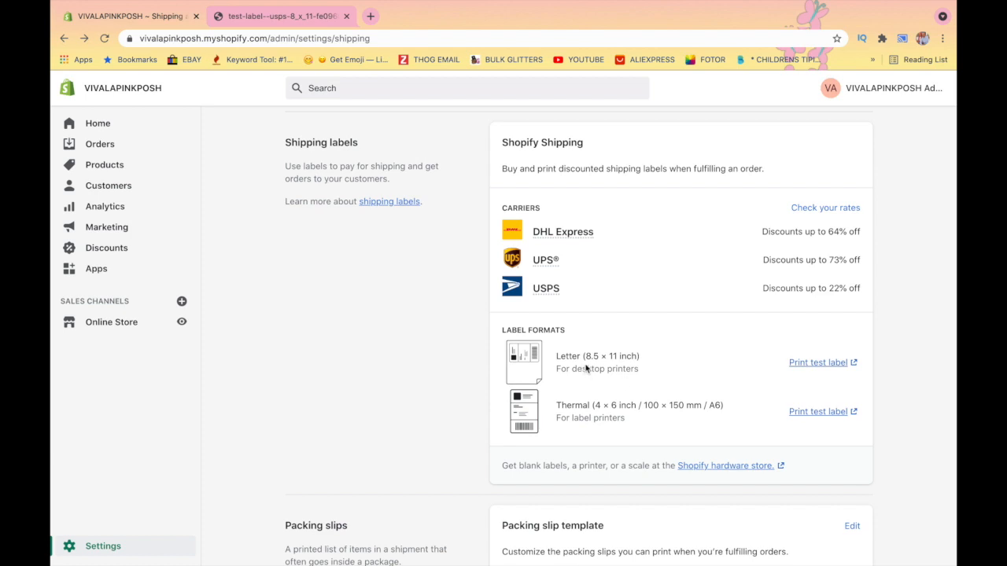
mouse_move(604, 387)
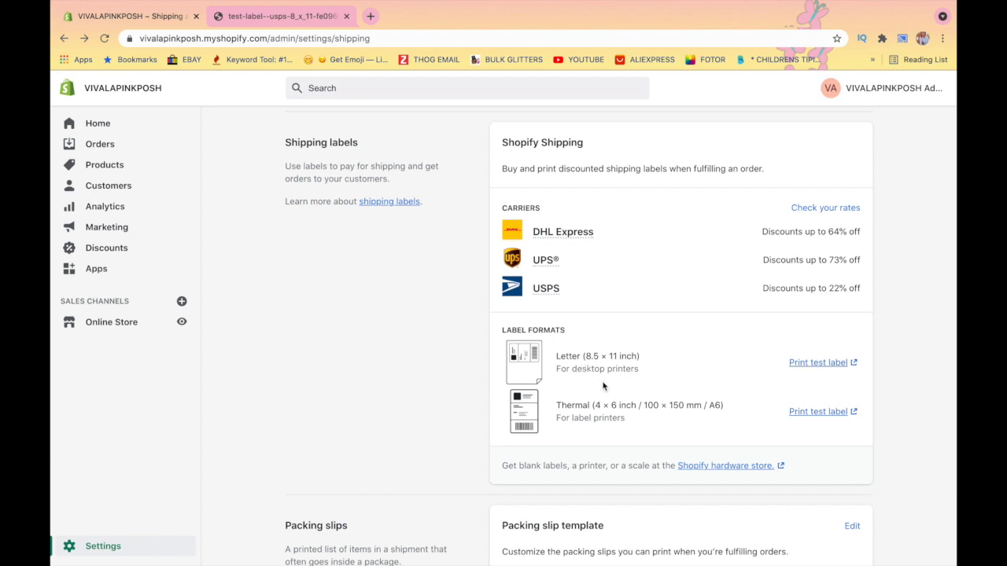
mouse_move(596, 431)
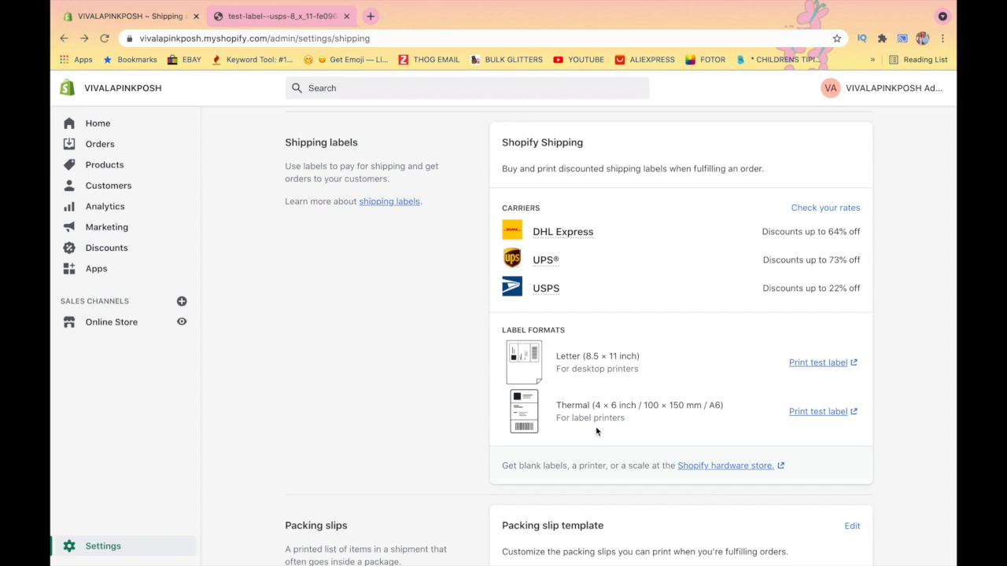
mouse_move(637, 441)
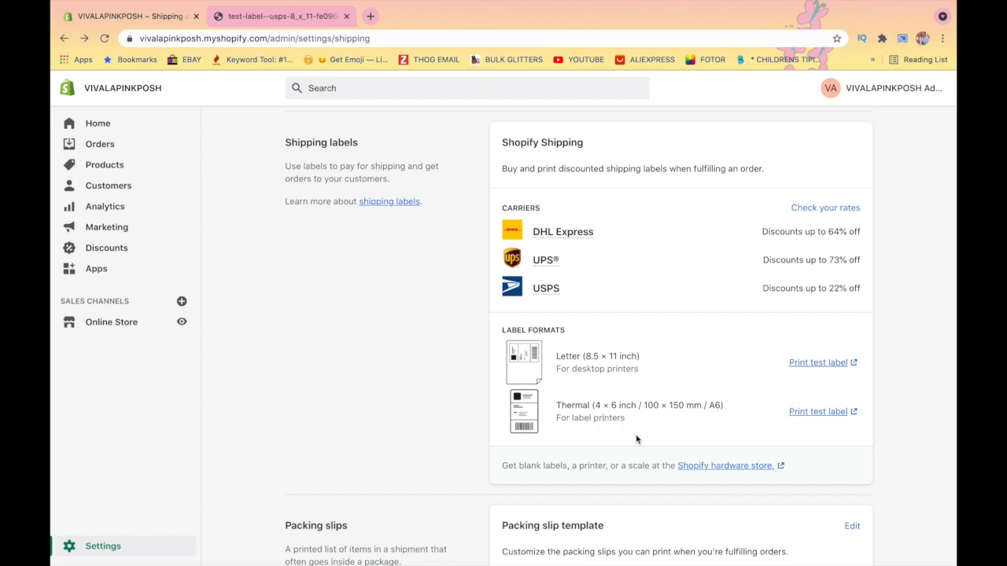
scroll("down", 3)
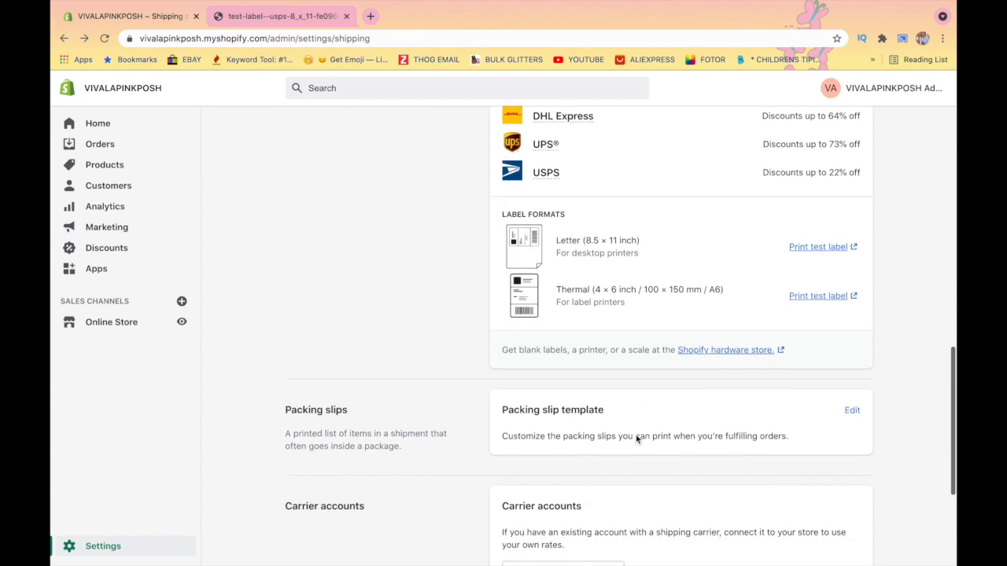
scroll("down", 3)
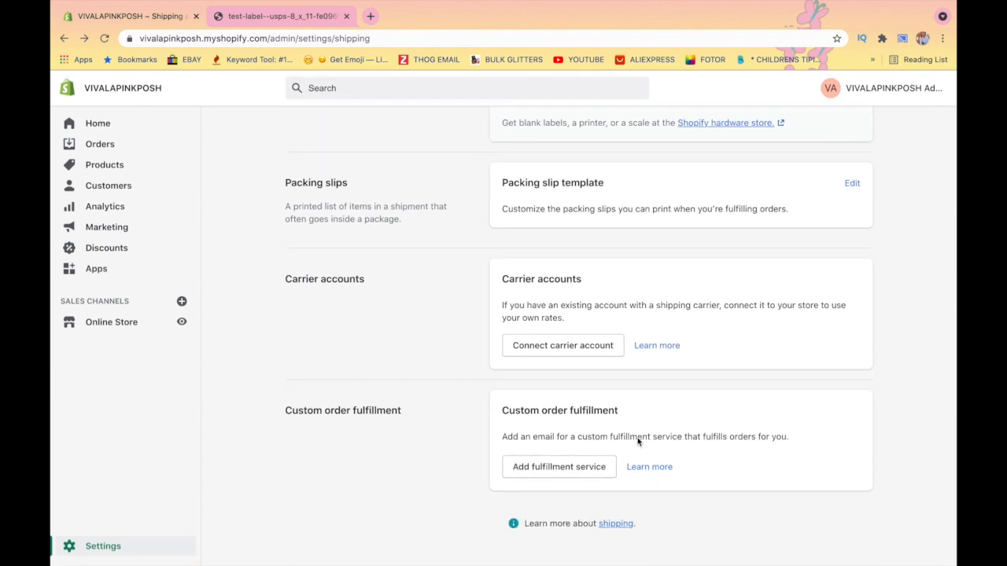
scroll("up", 3)
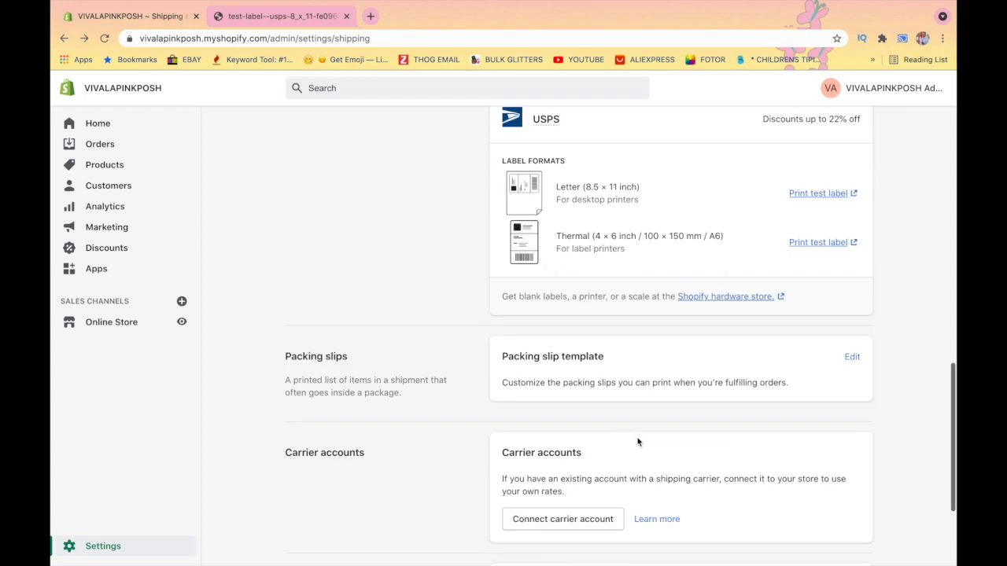